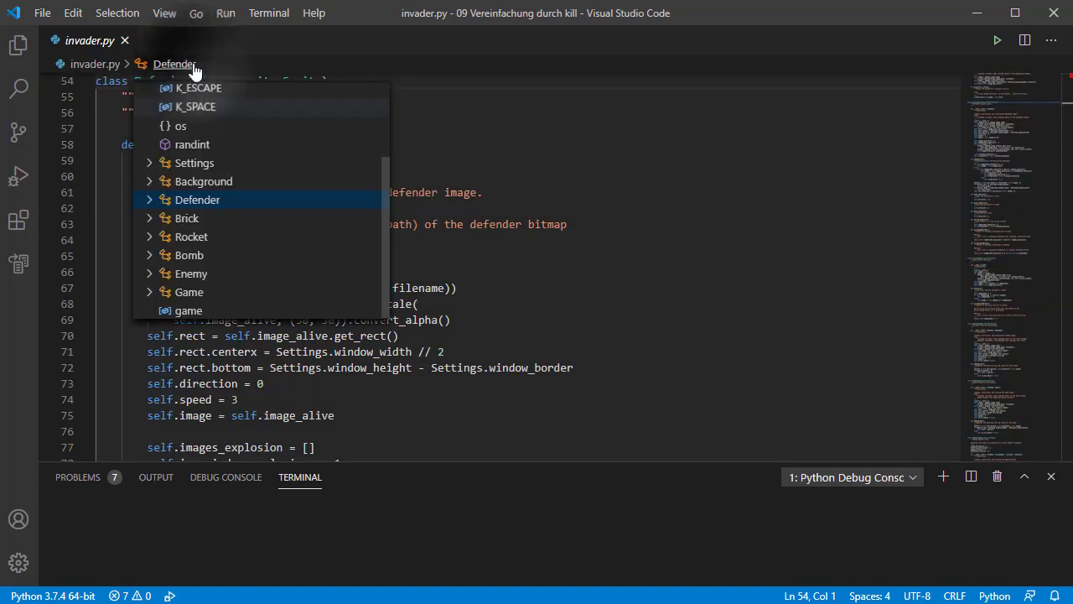
# Jump via the breadcrumb to Defender.update and place the cursor after the flipcounter decrement.
pyautogui.click(149, 200)
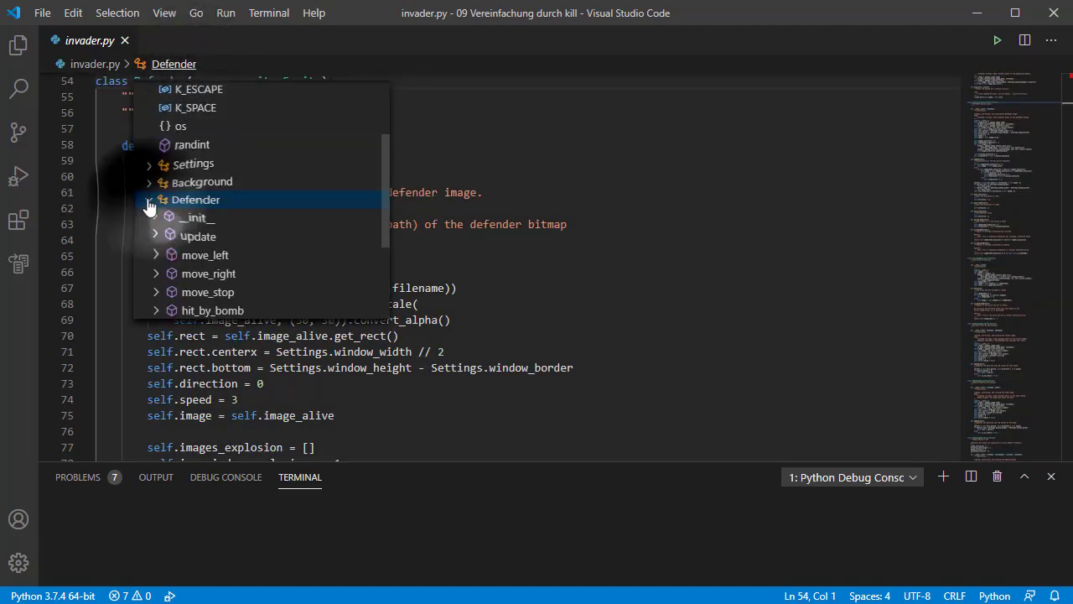
pyautogui.click(199, 236)
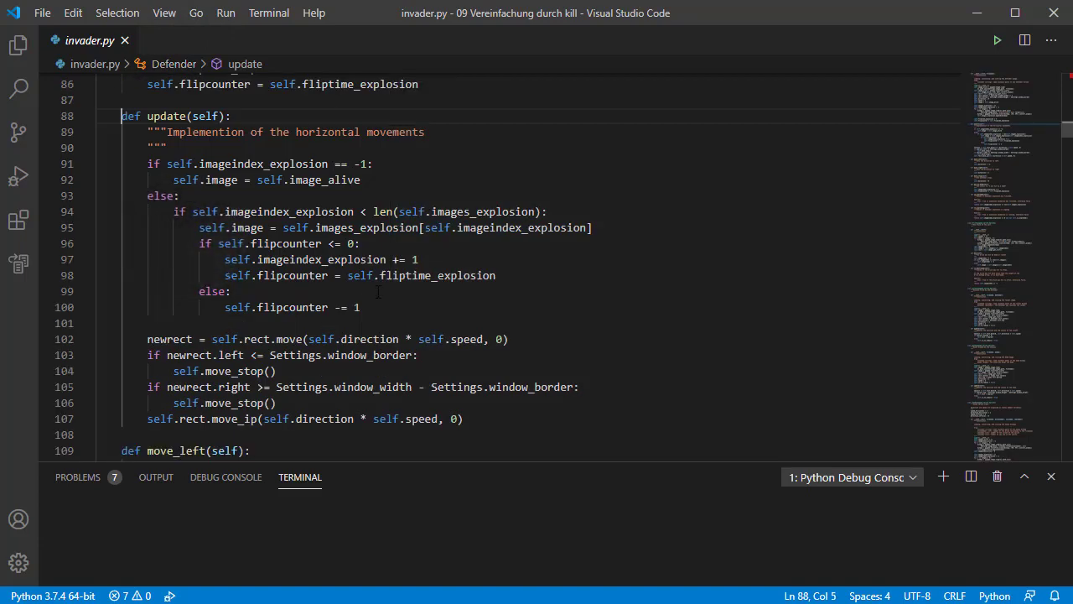
pyautogui.click(362, 307)
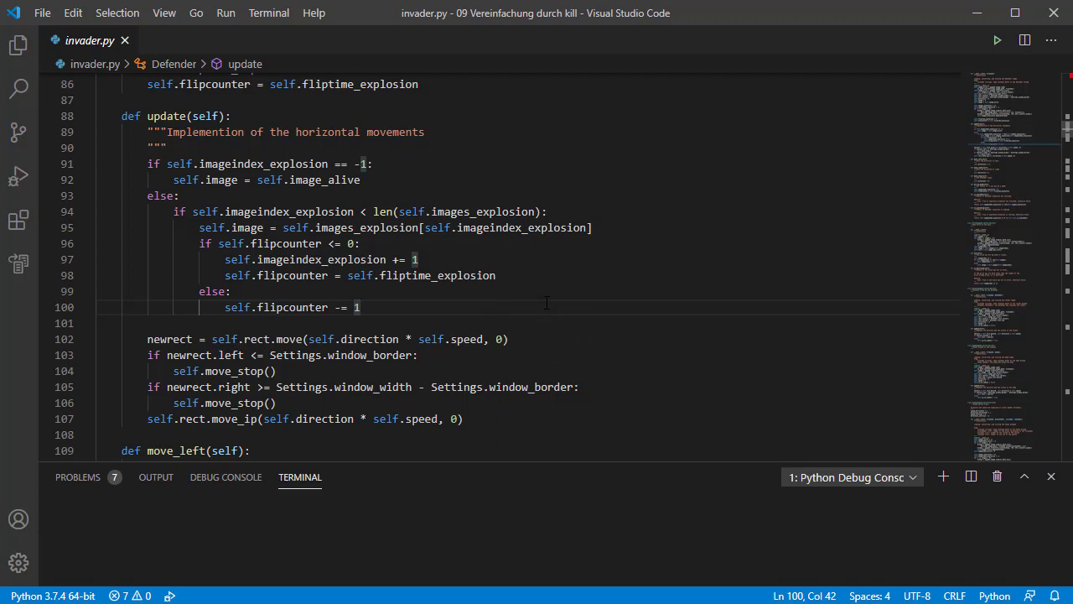
# Test-run the invaders game, then close the pygame window.
pyautogui.click(997, 39)
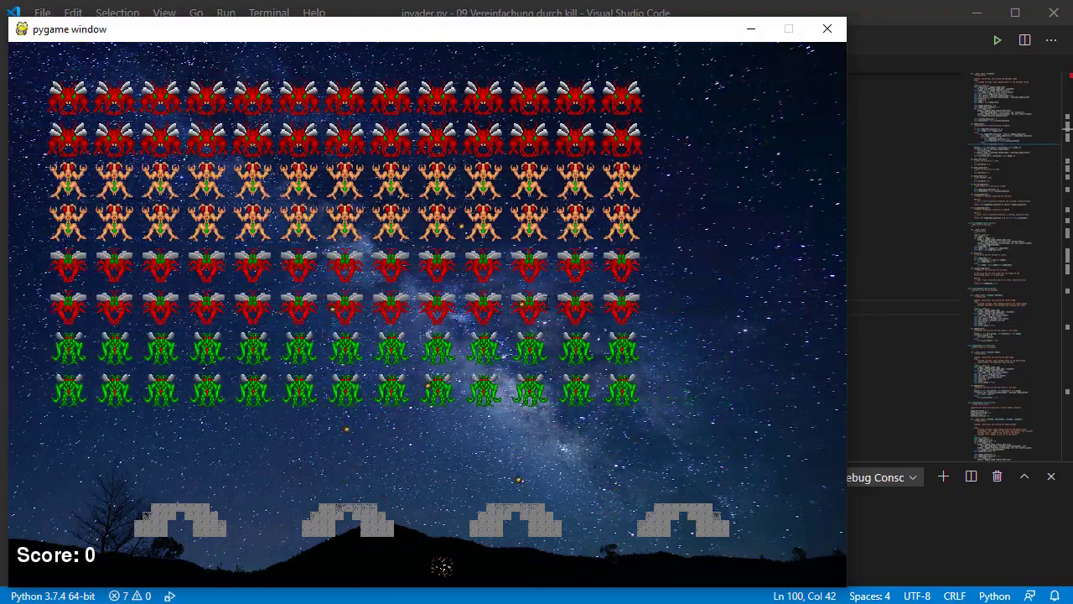
pyautogui.click(827, 28)
pyautogui.write('else:')
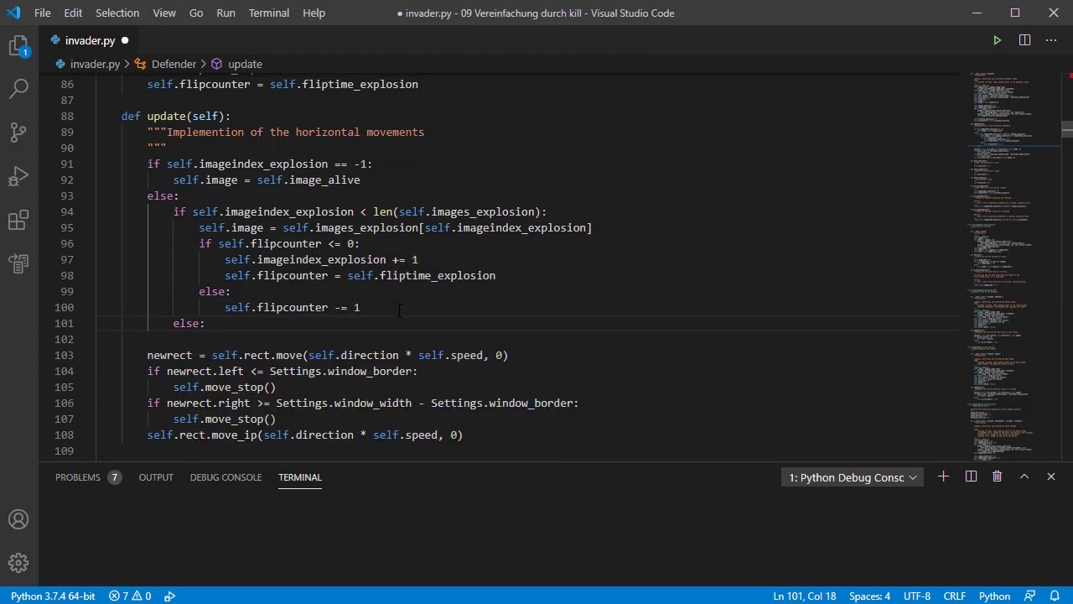
# Call self.kill() in the new else branch, then rerun and close the game.
pyautogui.write('self.kill(')
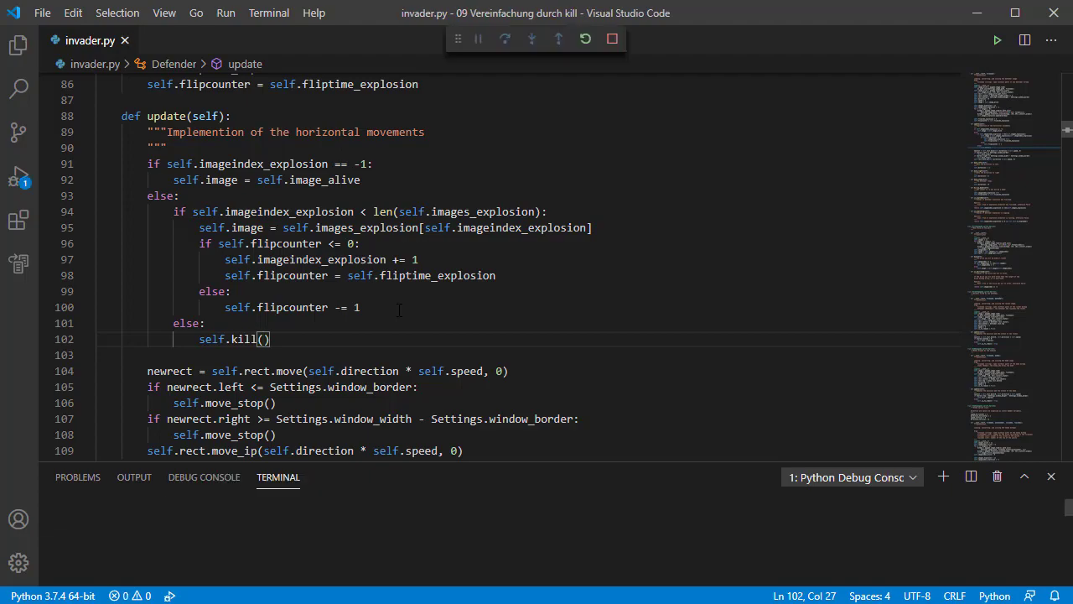
pyautogui.click(997, 39)
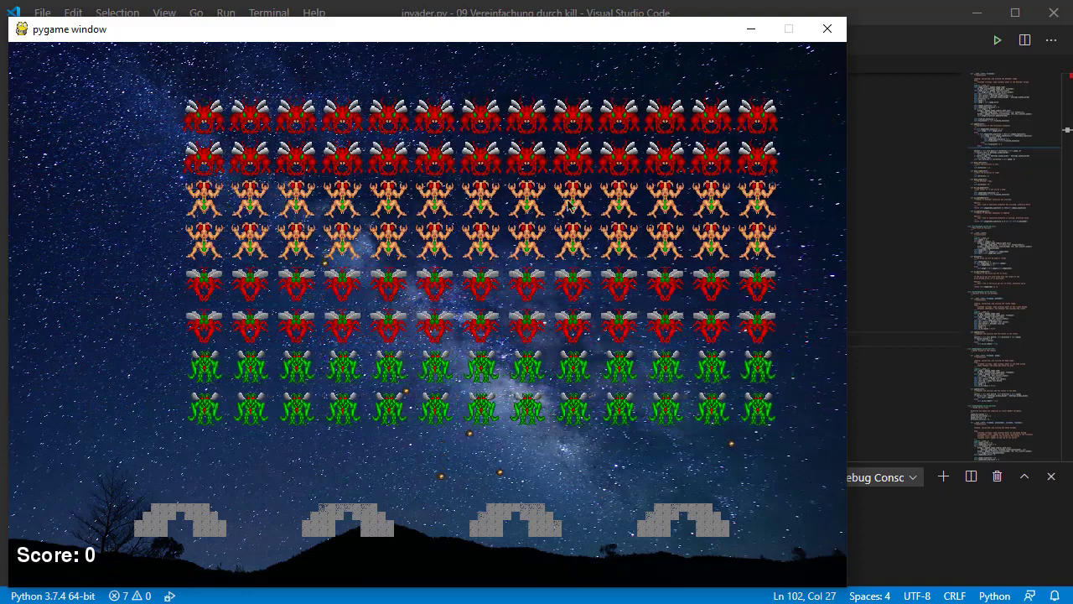
pyautogui.click(827, 28)
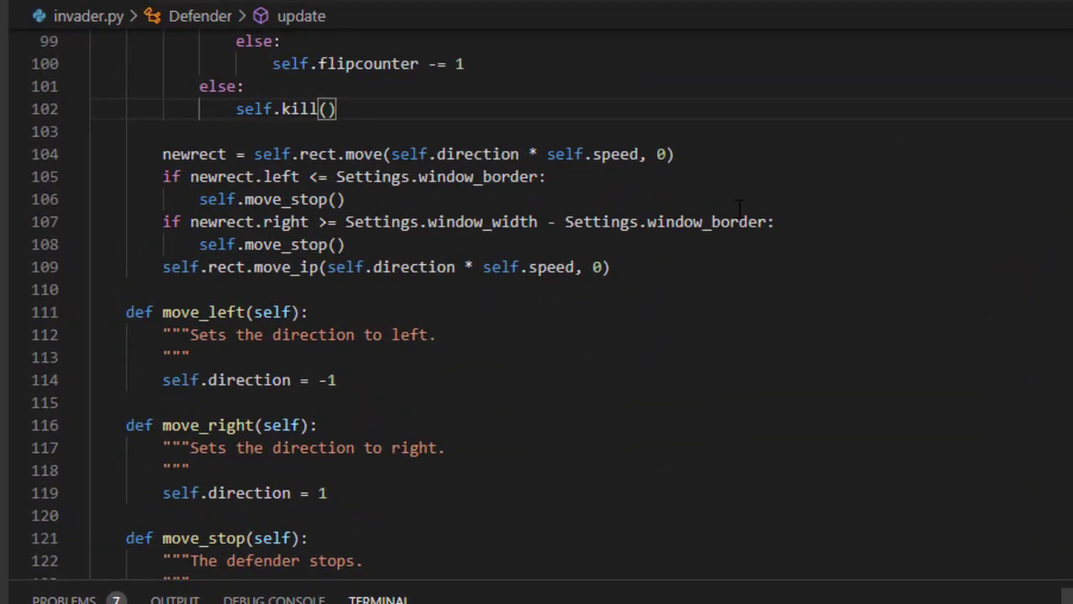
# Scroll to Defender's is_exploded method, delete it, and click into the Brick docstring.
pyautogui.scroll(-3)
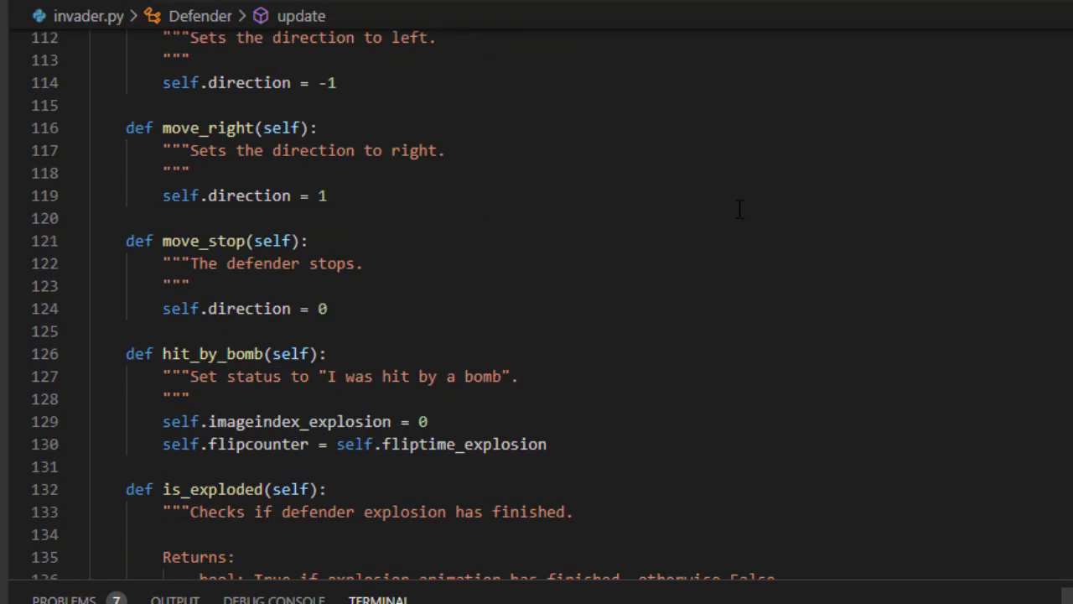
pyautogui.scroll(-3)
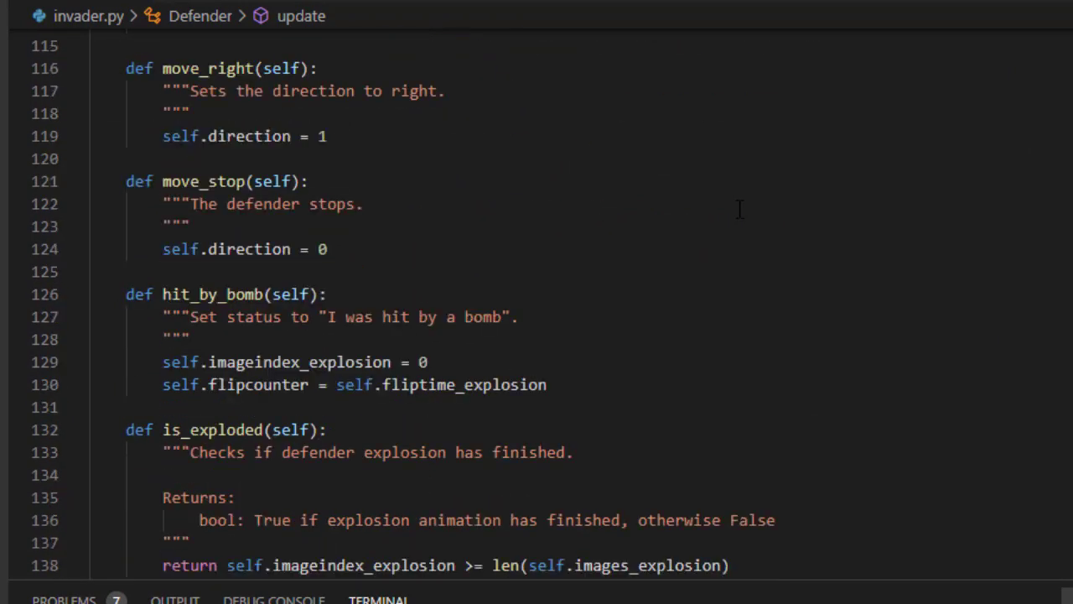
pyautogui.scroll(-3)
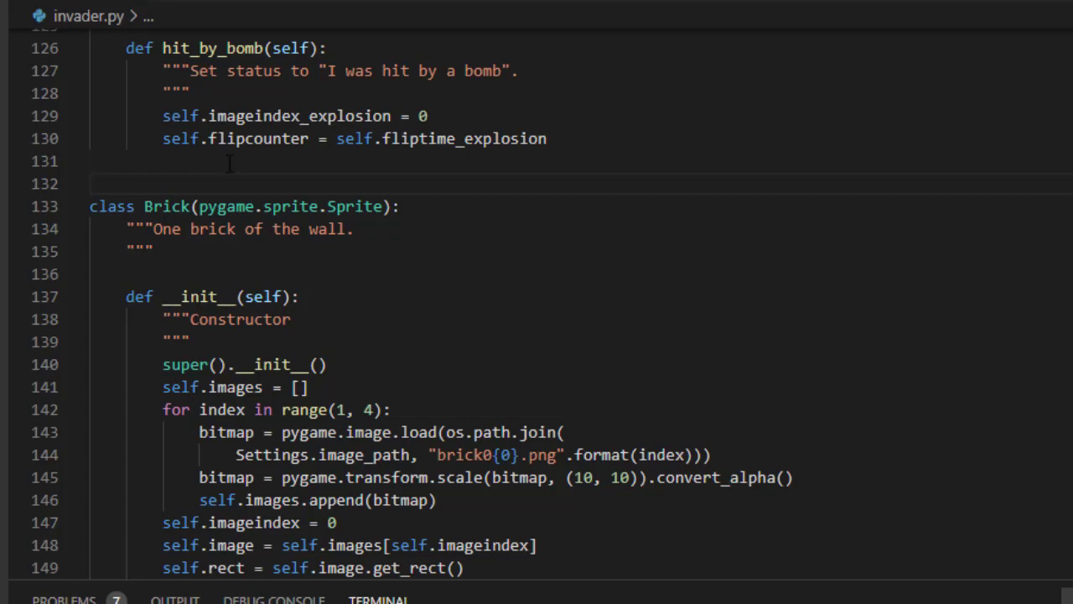
pyautogui.click(153, 251)
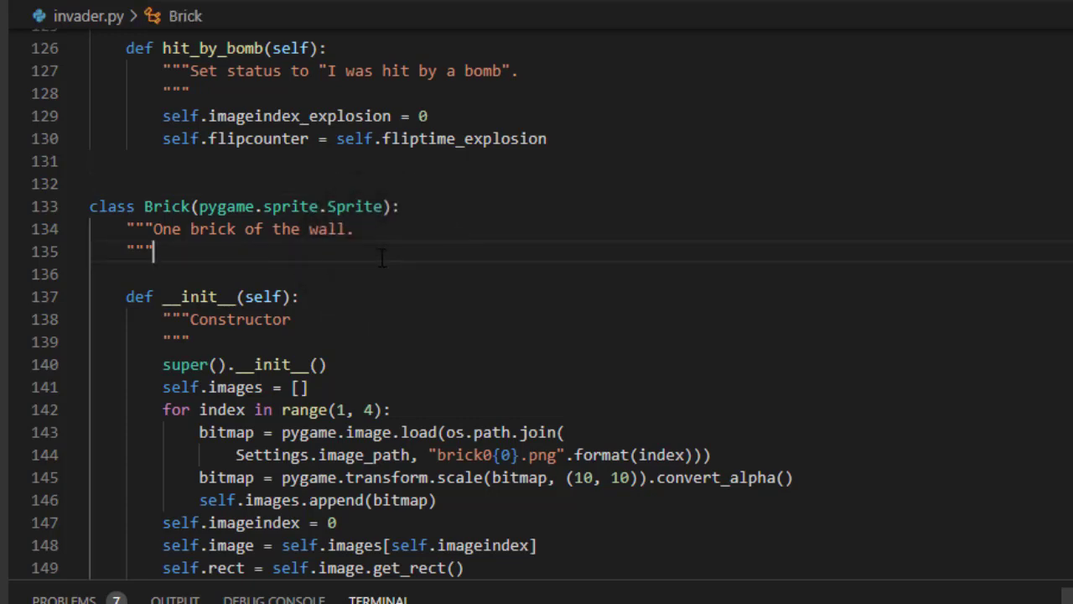
# Replace self.imageindex = -1 with self.kill() in Brick.hit and delete is_destroyed.
pyautogui.scroll(-3)
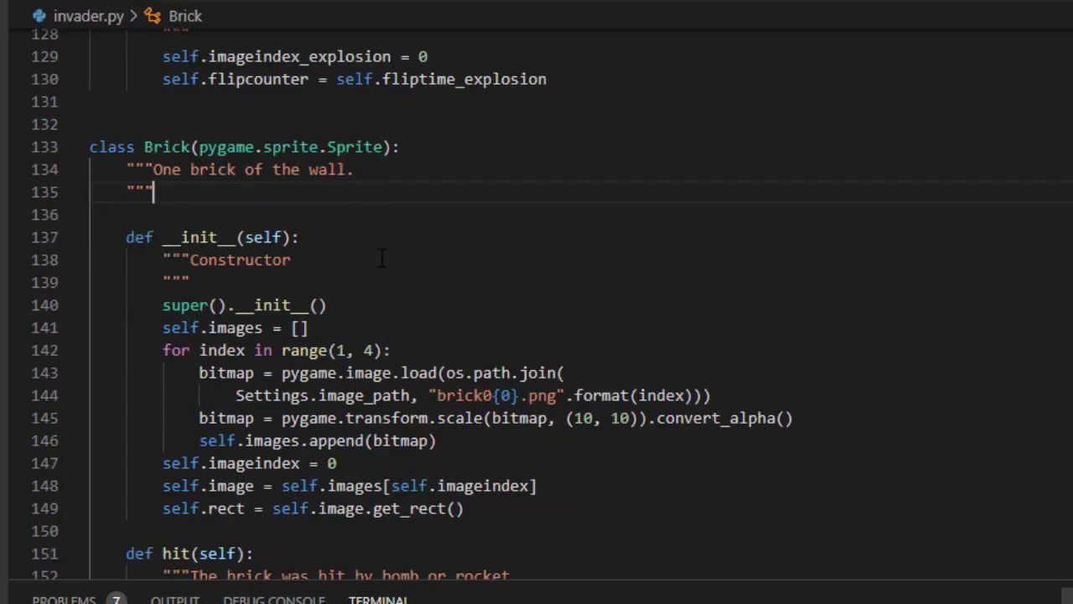
pyautogui.scroll(-3)
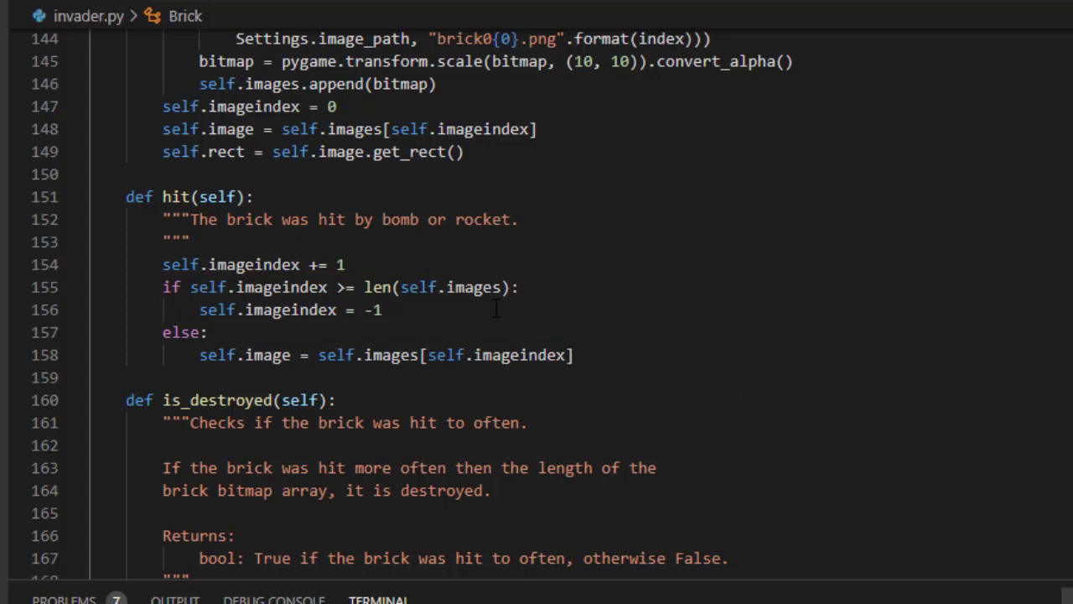
pyautogui.click(382, 310)
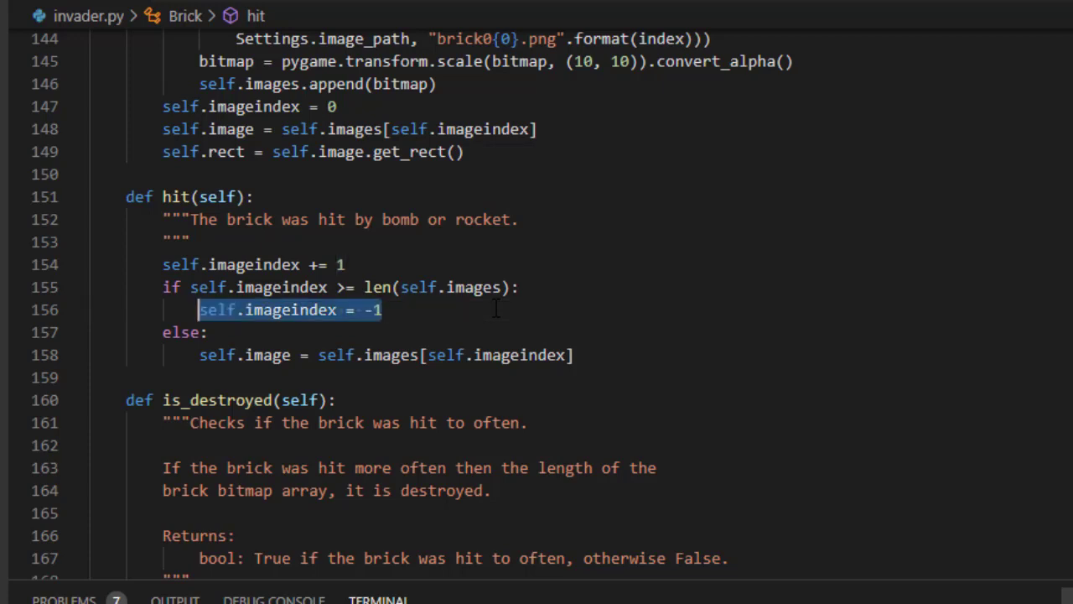
pyautogui.write('self.k')
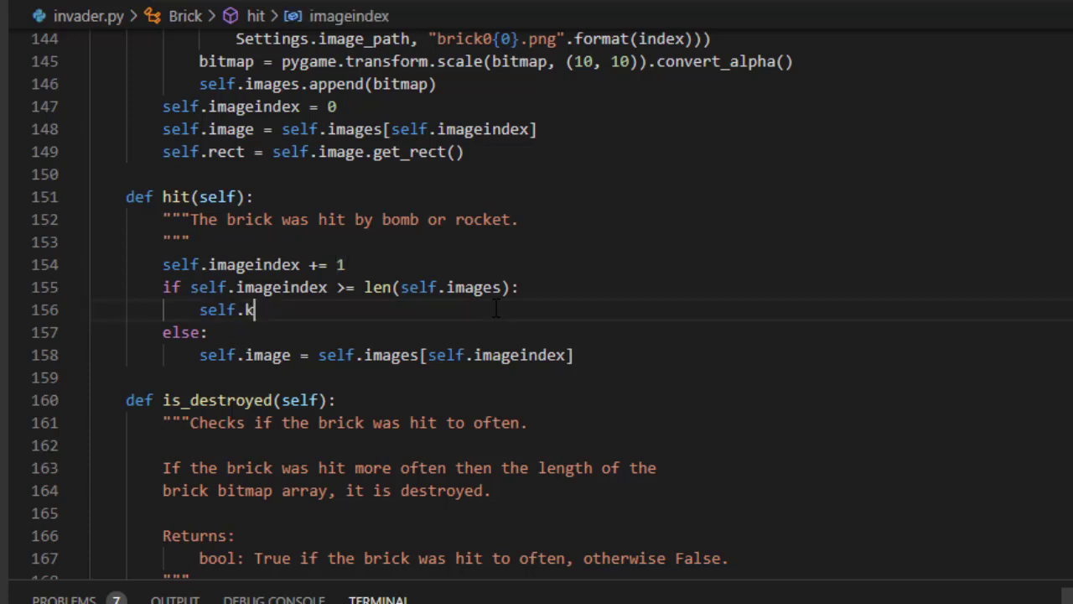
pyautogui.write('ill()')
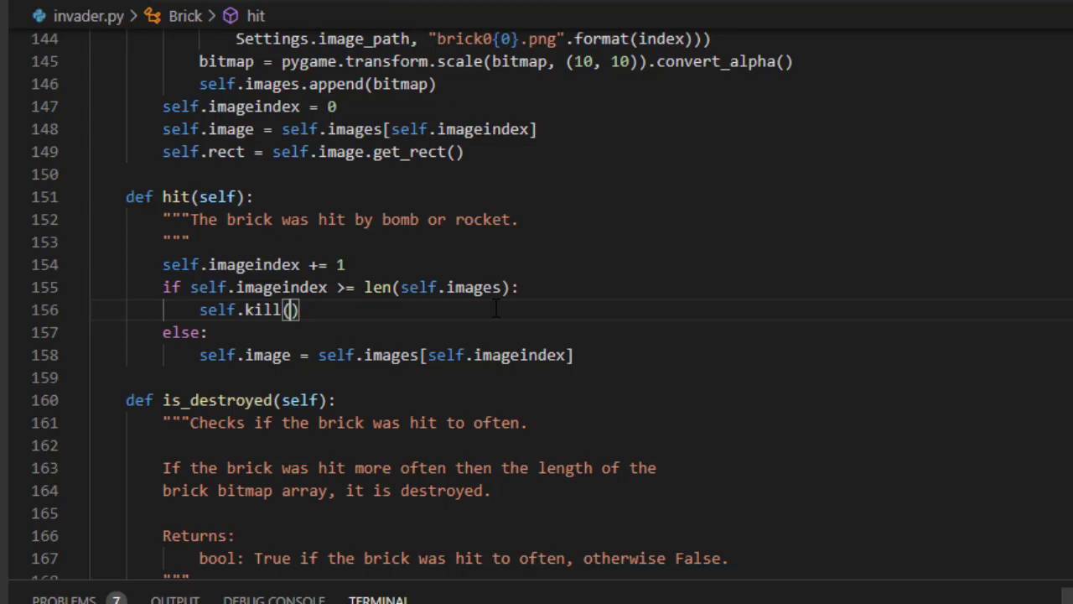
pyautogui.scroll(-3)
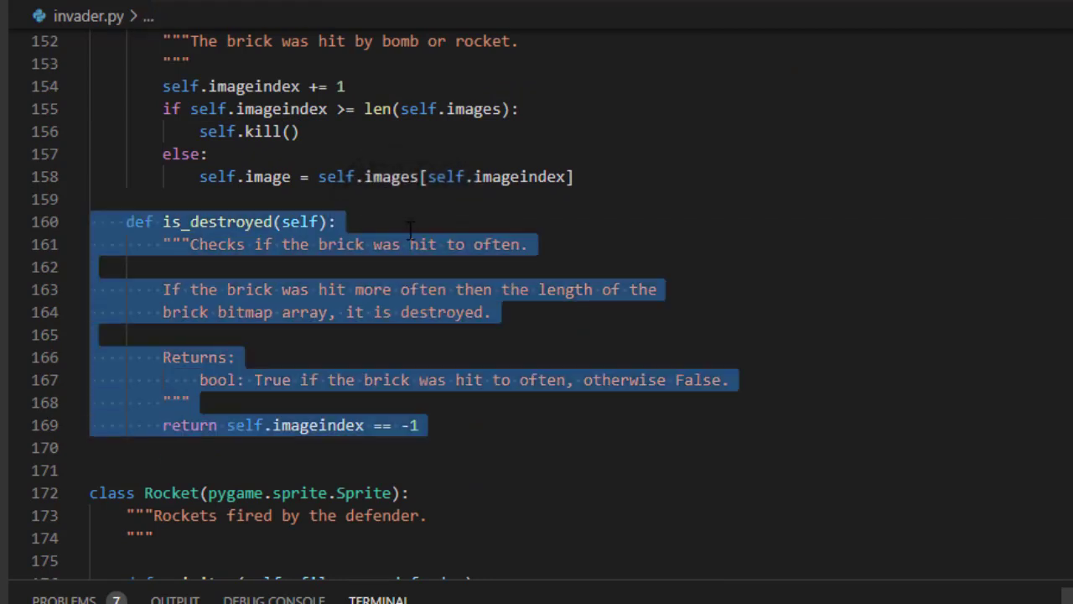
pyautogui.press('Delete')
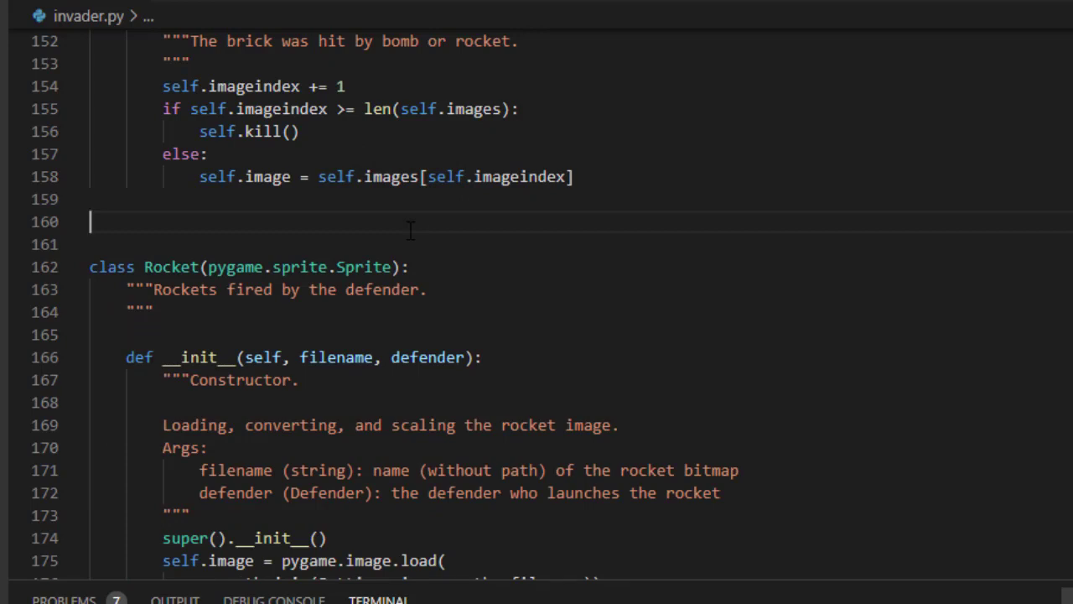
pyautogui.moveTo(341, 182)
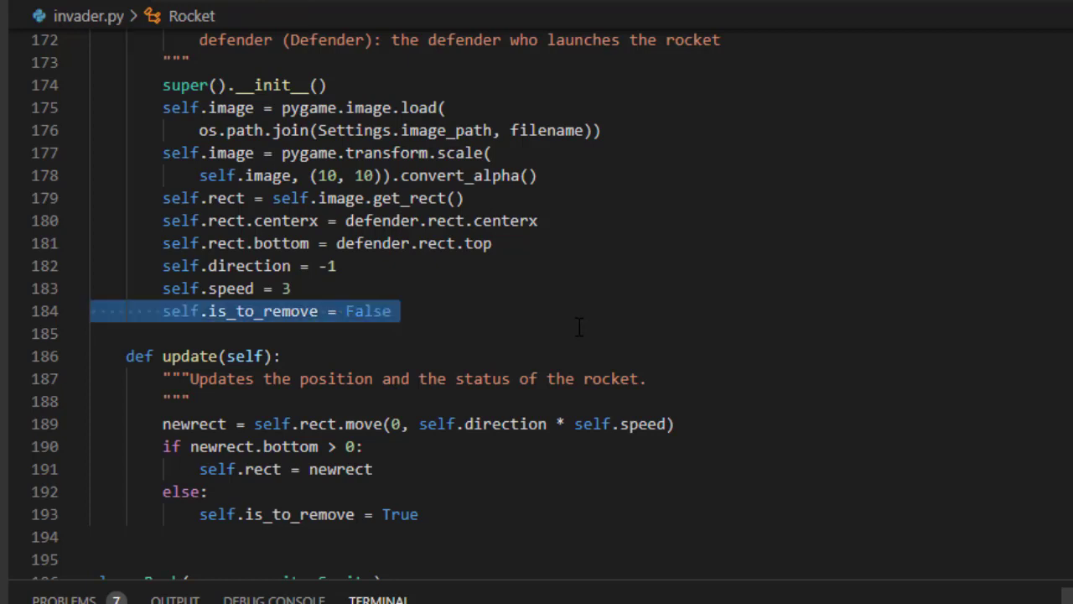
# Drop is_to_remove from Rocket's constructor and replace its update assignment with self.kill().
pyautogui.press('Delete')
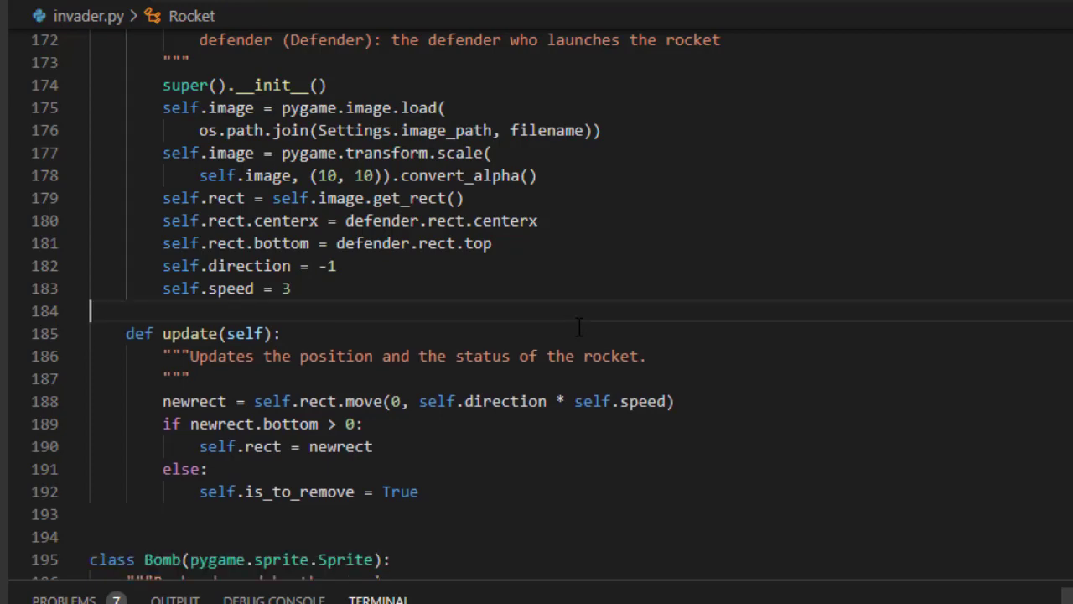
pyautogui.scroll(-3)
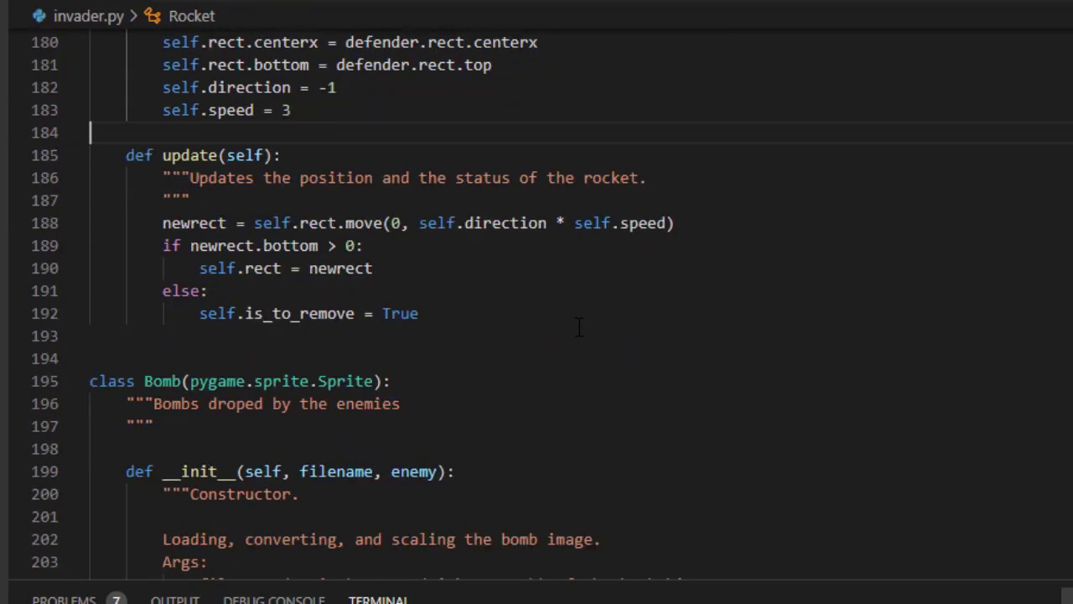
pyautogui.doubleClick(400, 313)
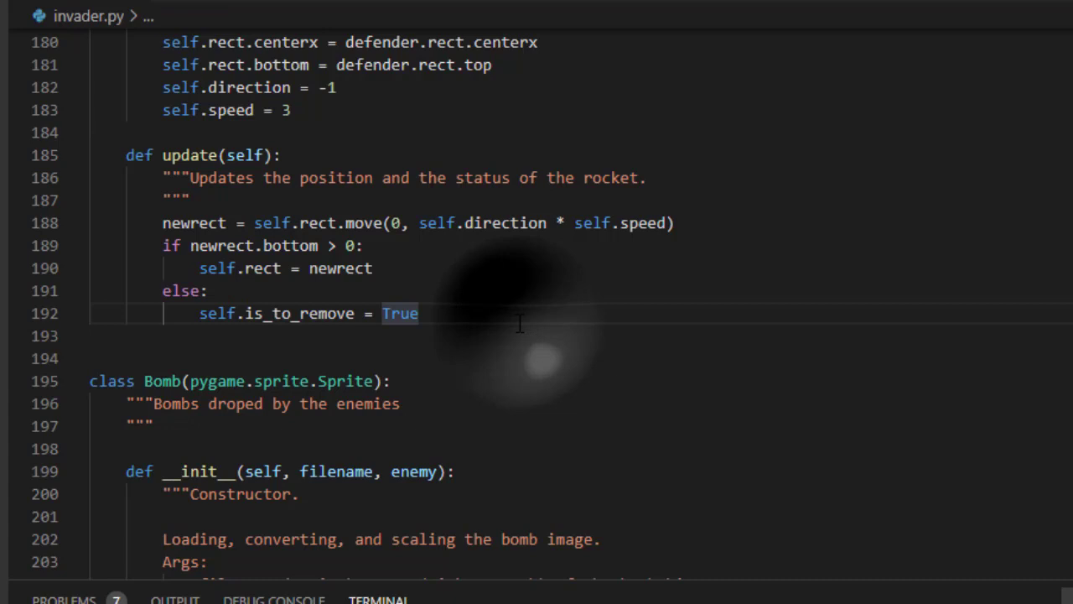
pyautogui.tripleClick(283, 314)
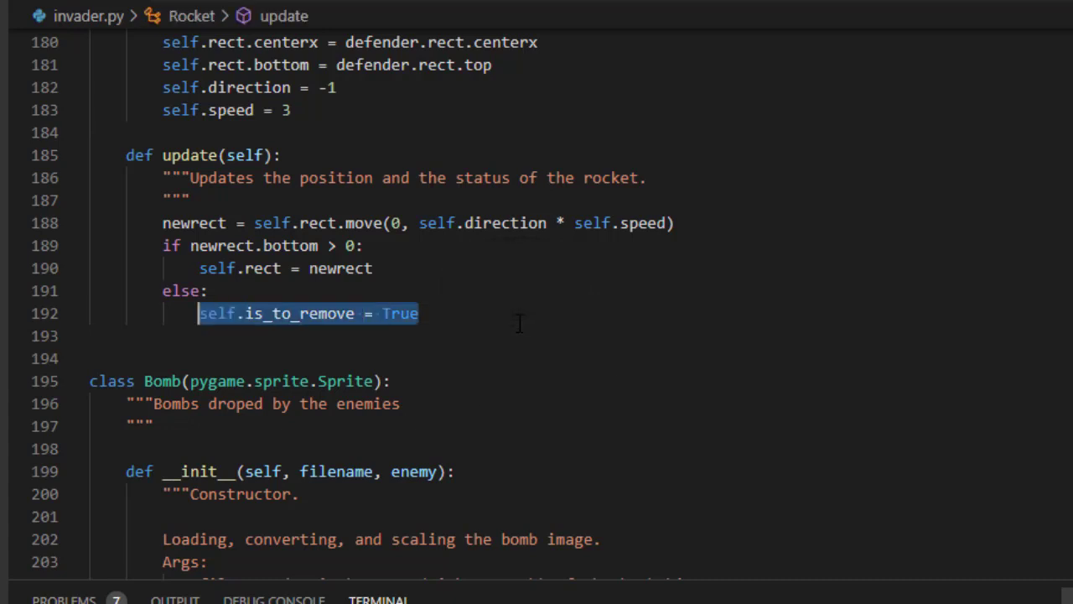
pyautogui.write('self.ki')
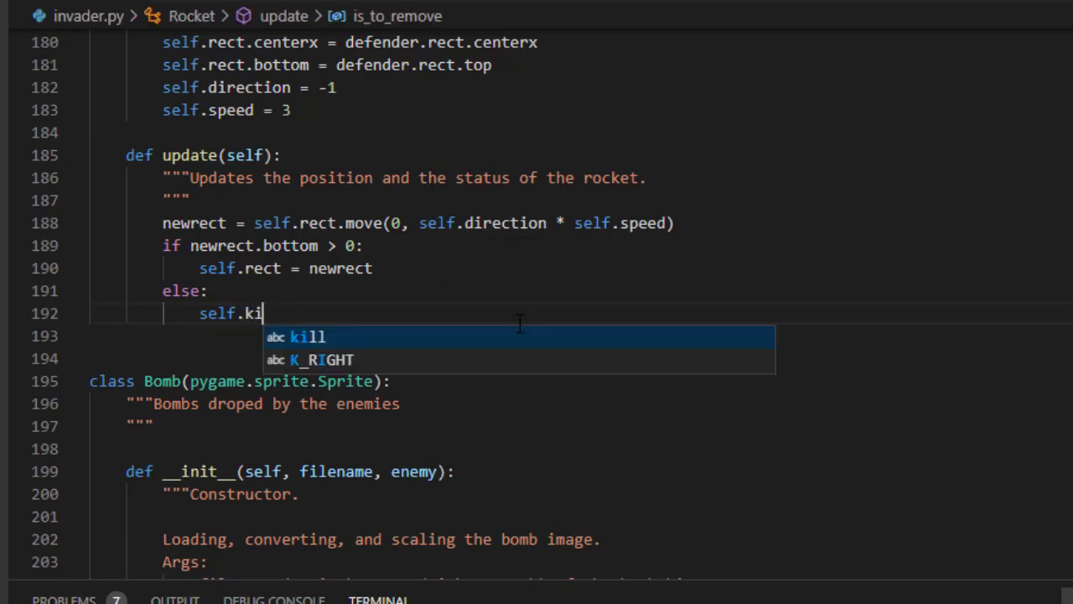
pyautogui.click(307, 337)
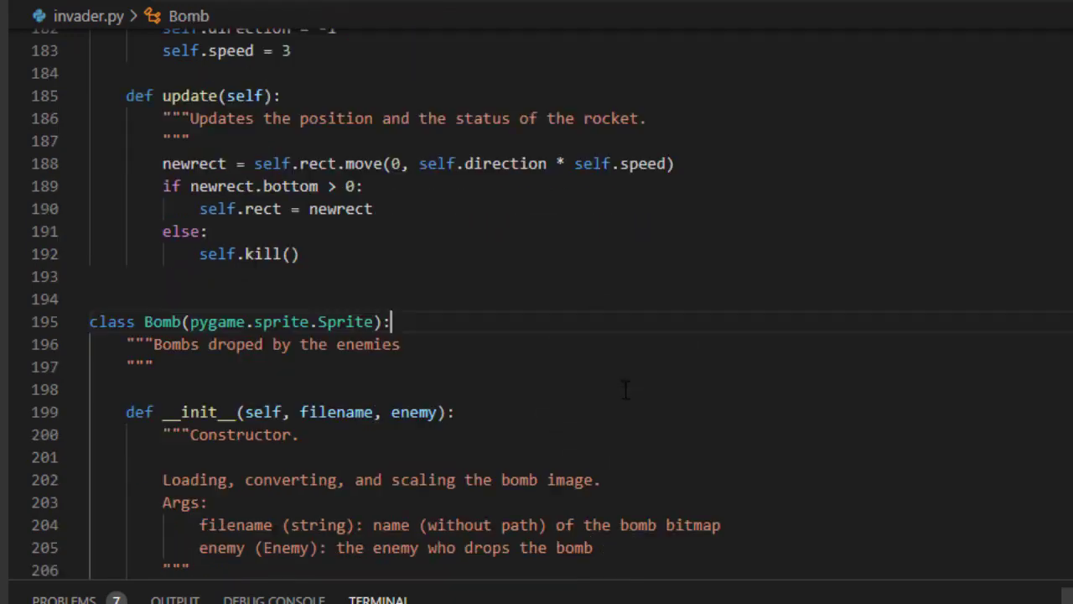
pyautogui.scroll(-3)
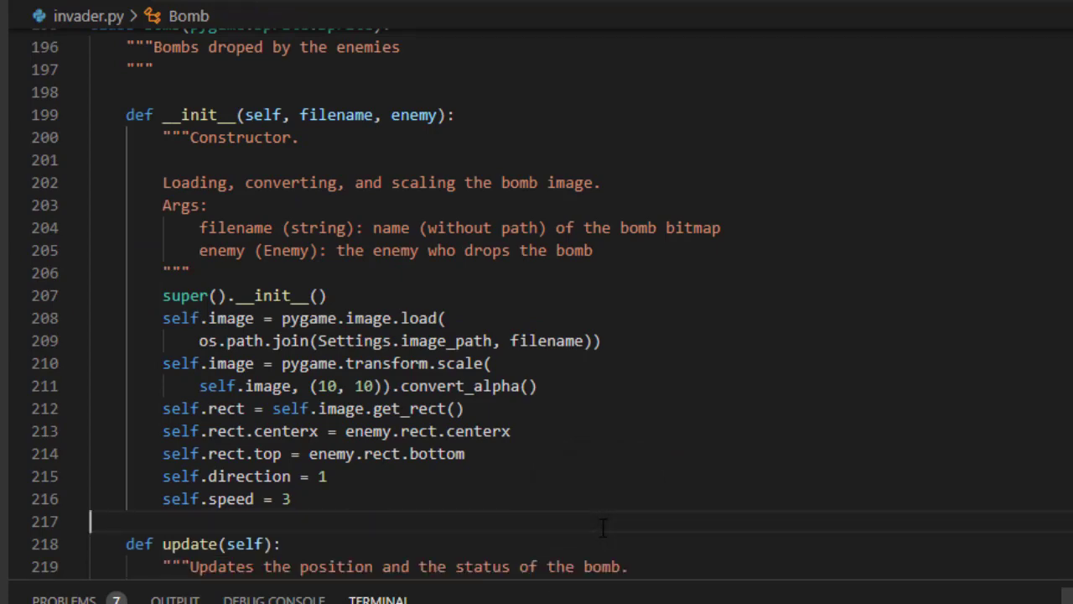
# Replace Bomb.update's 'is_to_remove = True' on line 225 with self.kill().
pyautogui.scroll(-3)
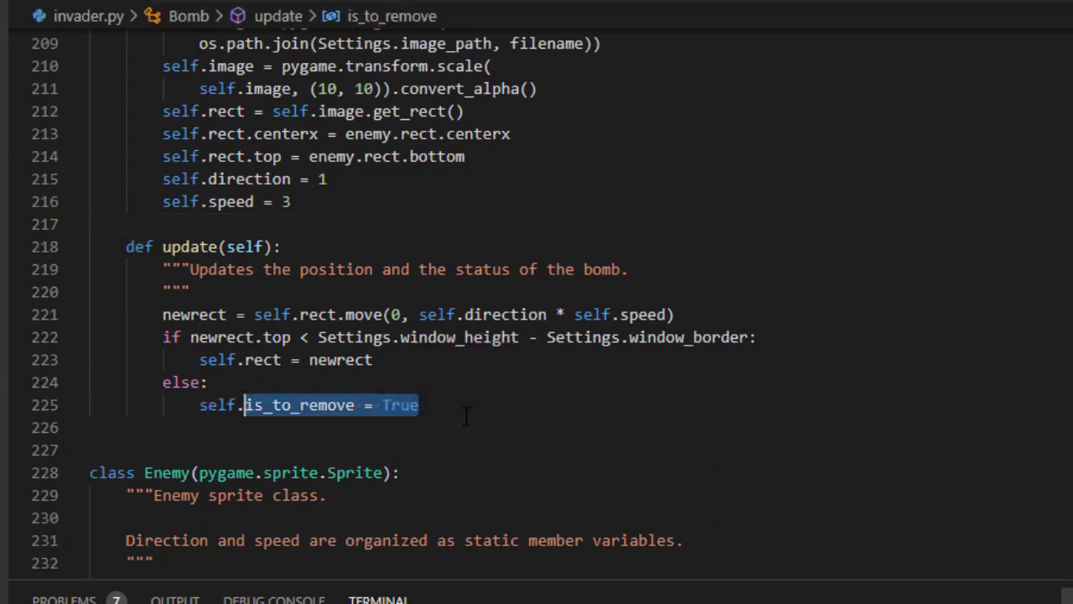
pyautogui.write('self.kill()')
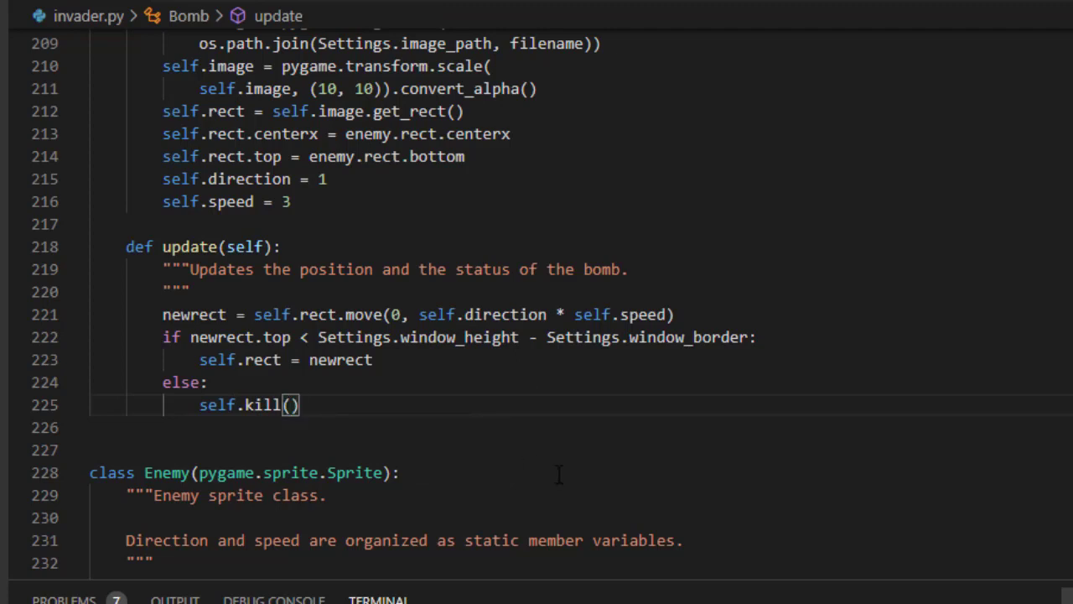
pyautogui.scroll(-3)
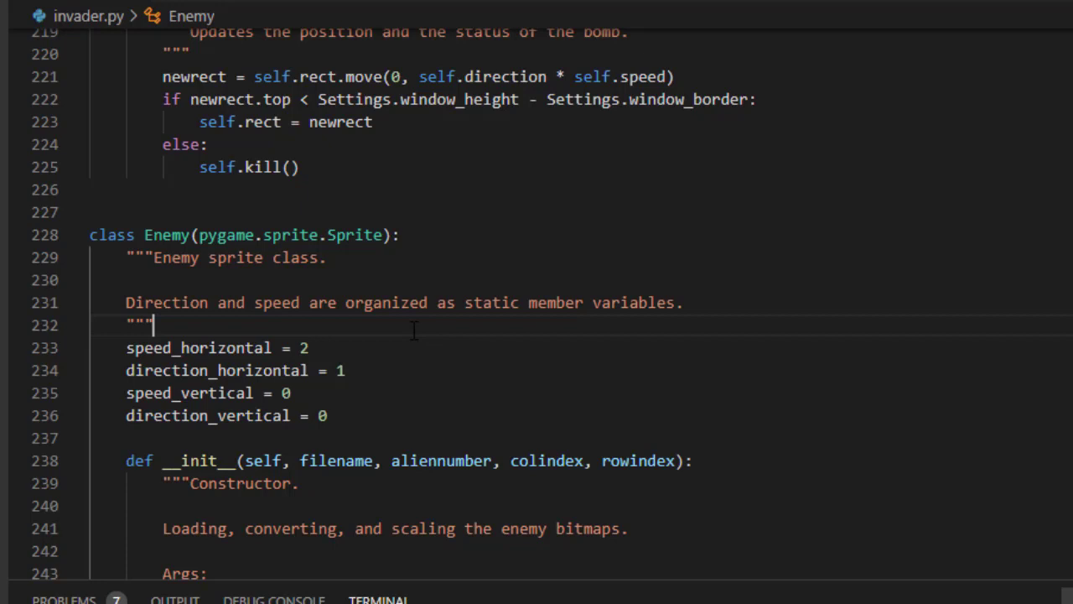
pyautogui.moveTo(421, 341)
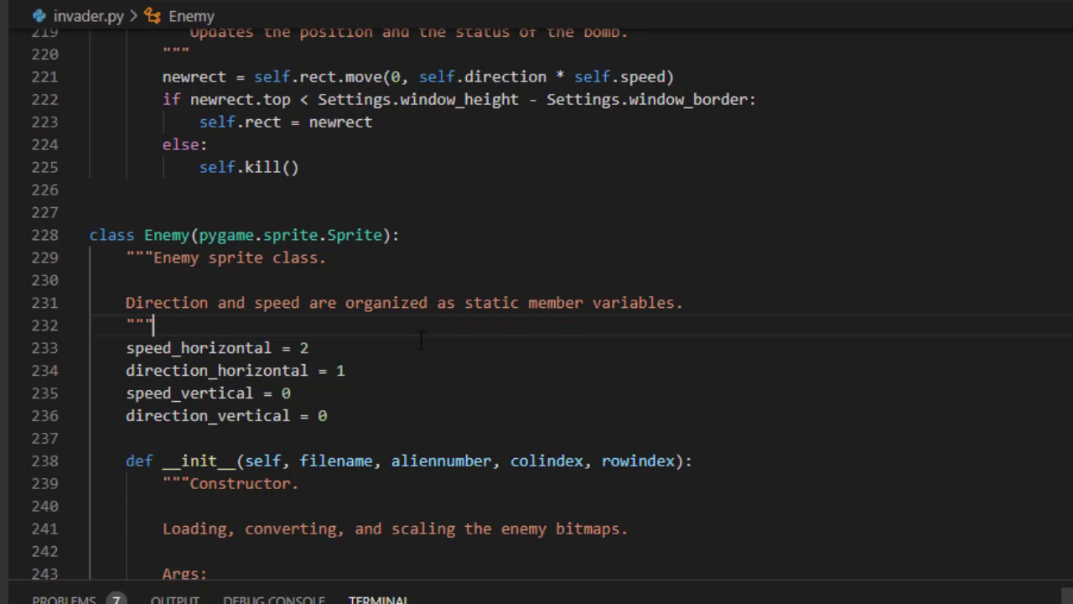
pyautogui.moveTo(479, 421)
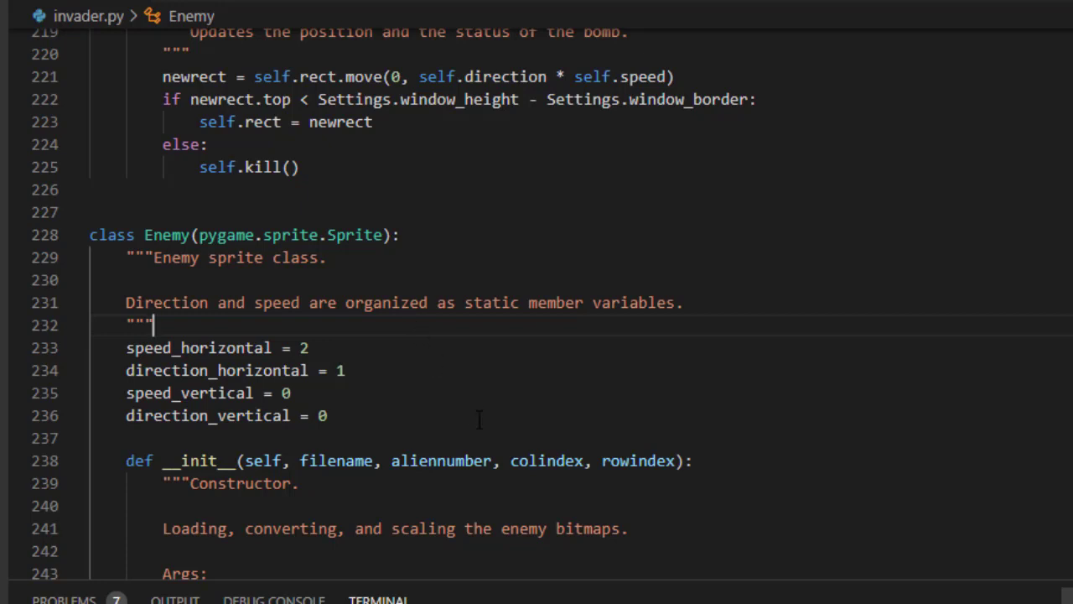
# Jump to Enemy.update via the breadcrumb and add an else: branch calling self.kill().
pyautogui.scroll(-3)
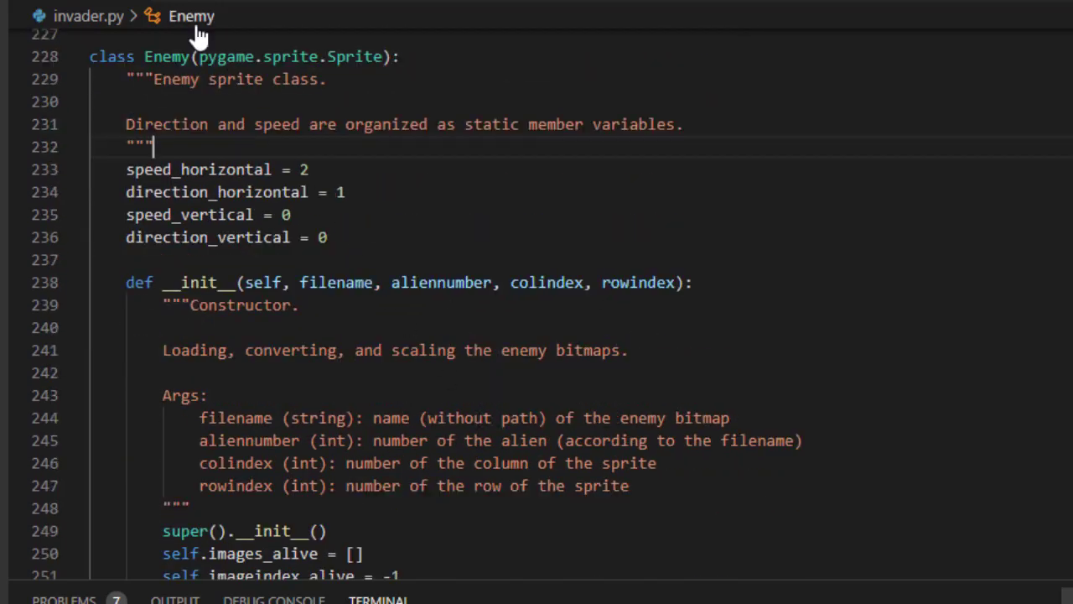
pyautogui.click(191, 15)
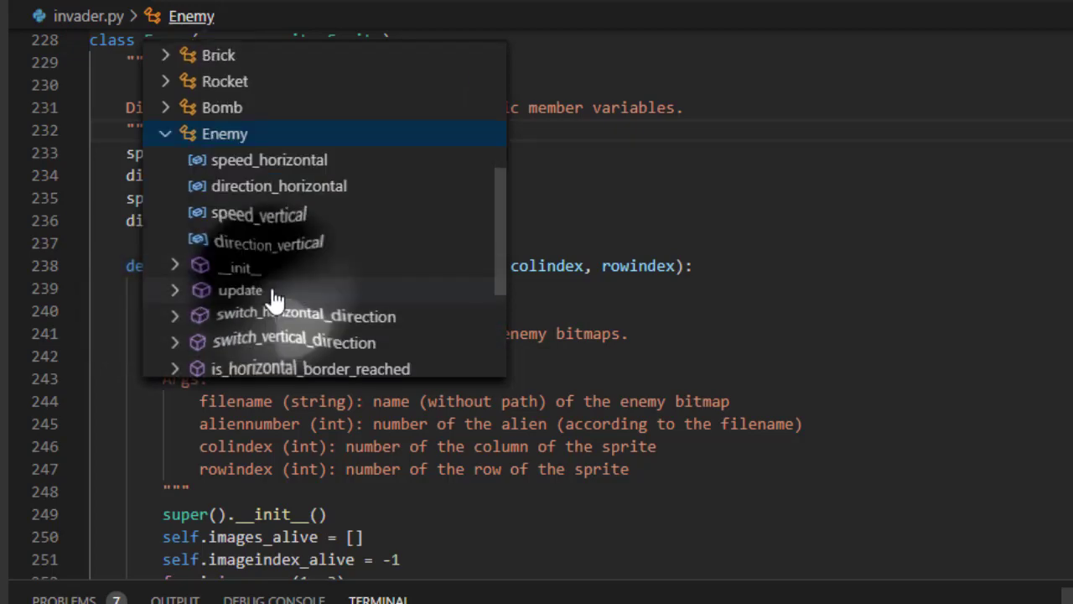
pyautogui.click(241, 289)
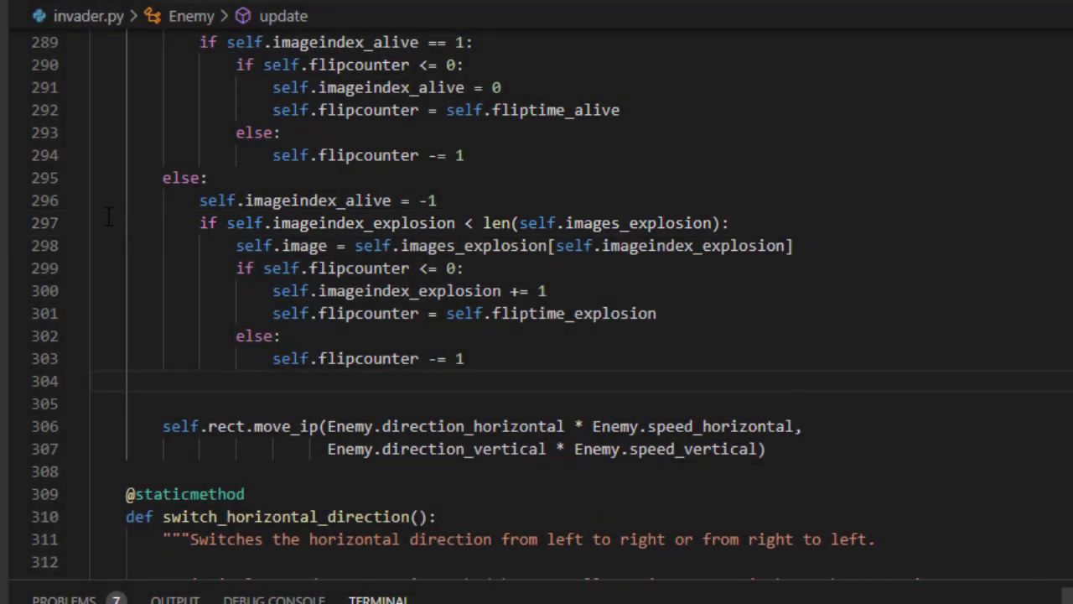
pyautogui.write('els')
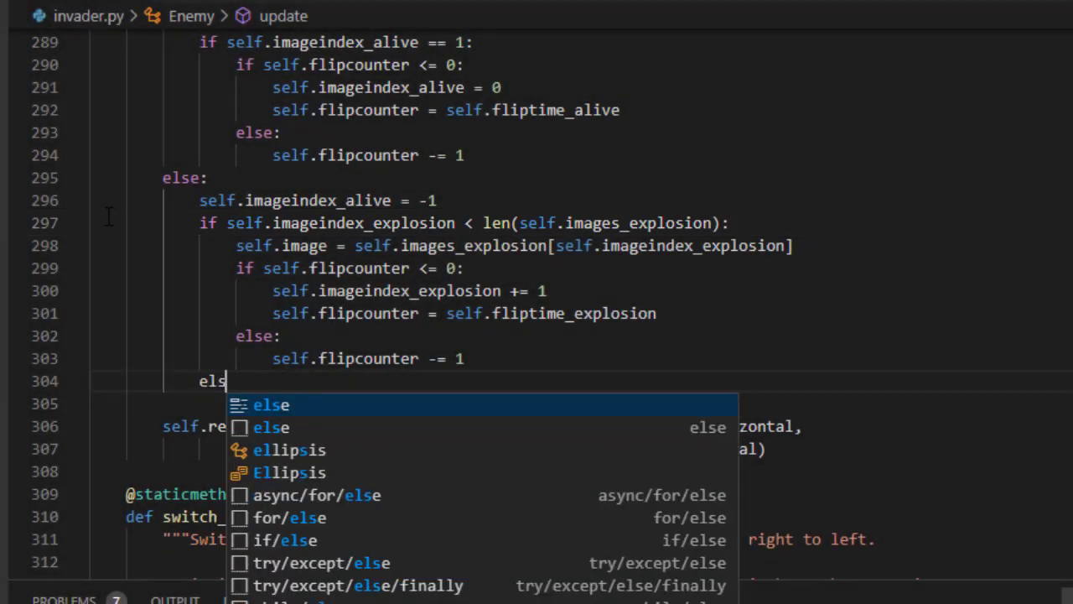
pyautogui.press('Enter')
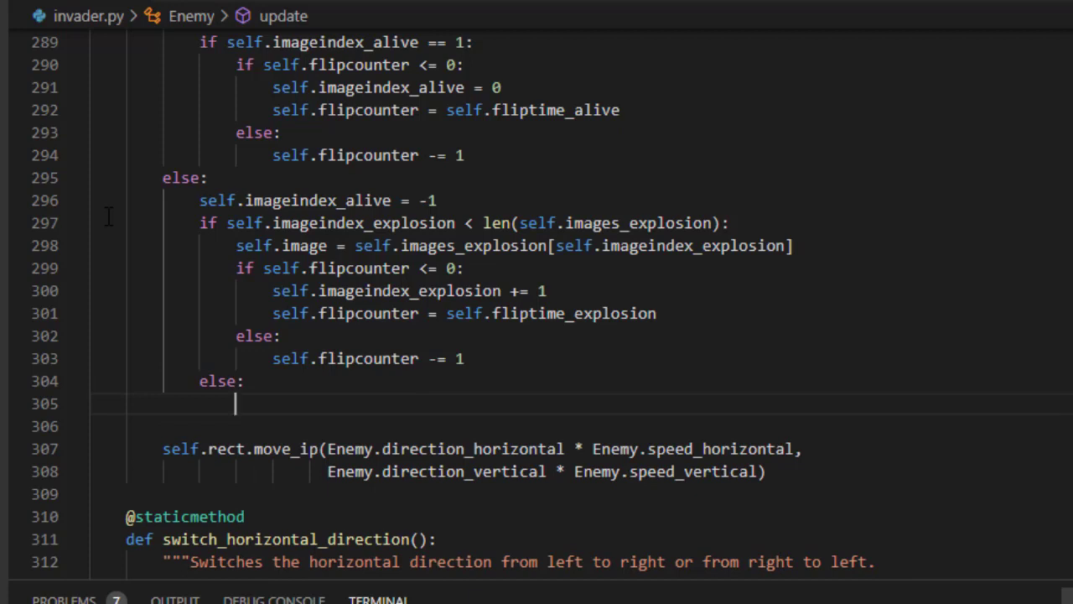
pyautogui.write('self.kill')
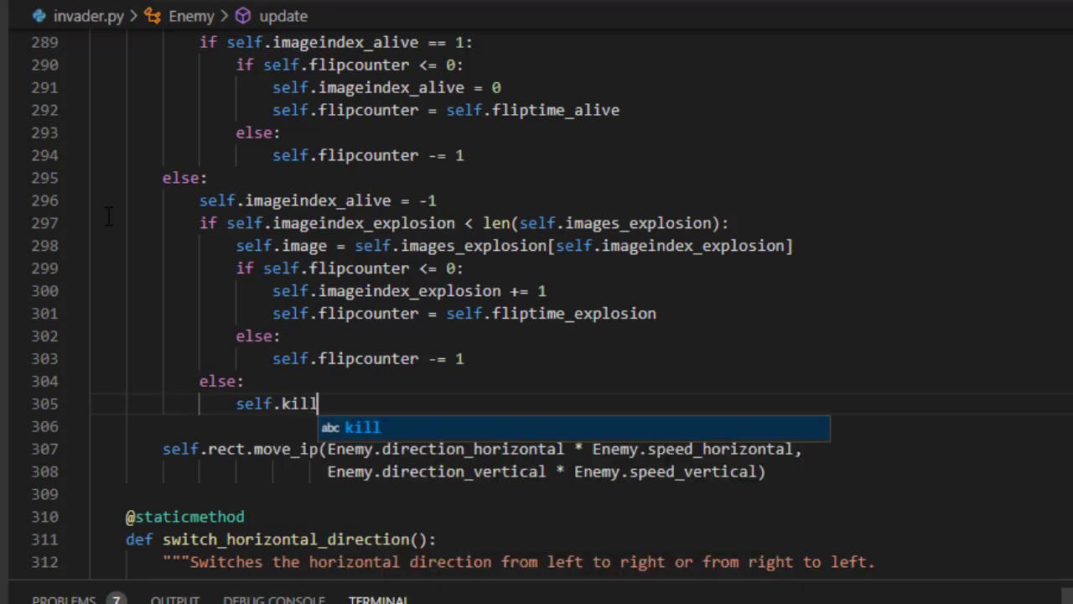
pyautogui.write('()')
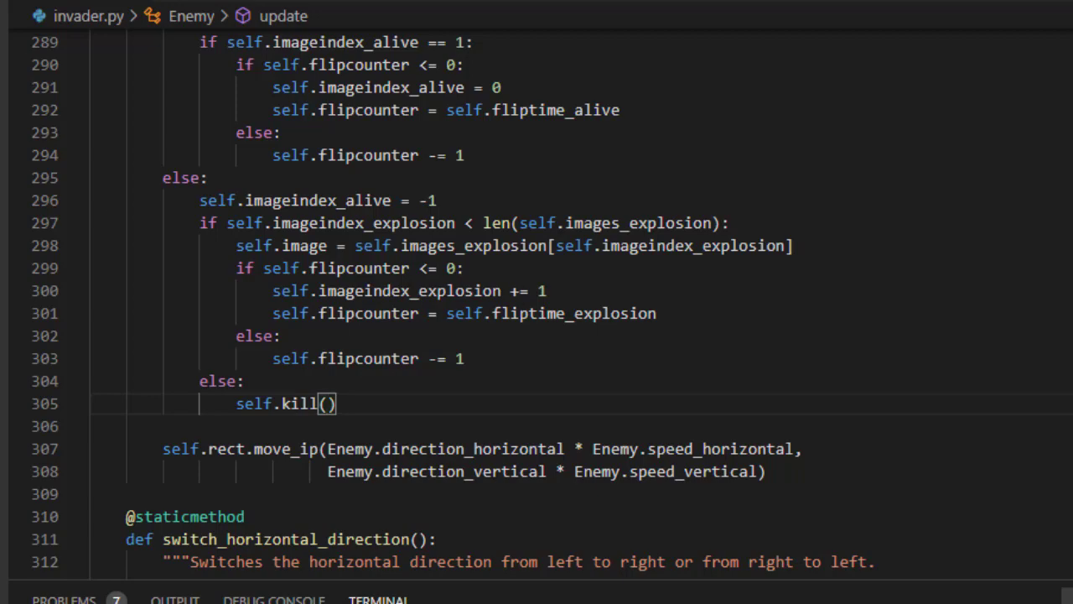
# Scroll to Enemy's is_exploded and is_exploding methods and delete both.
pyautogui.scroll(-3)
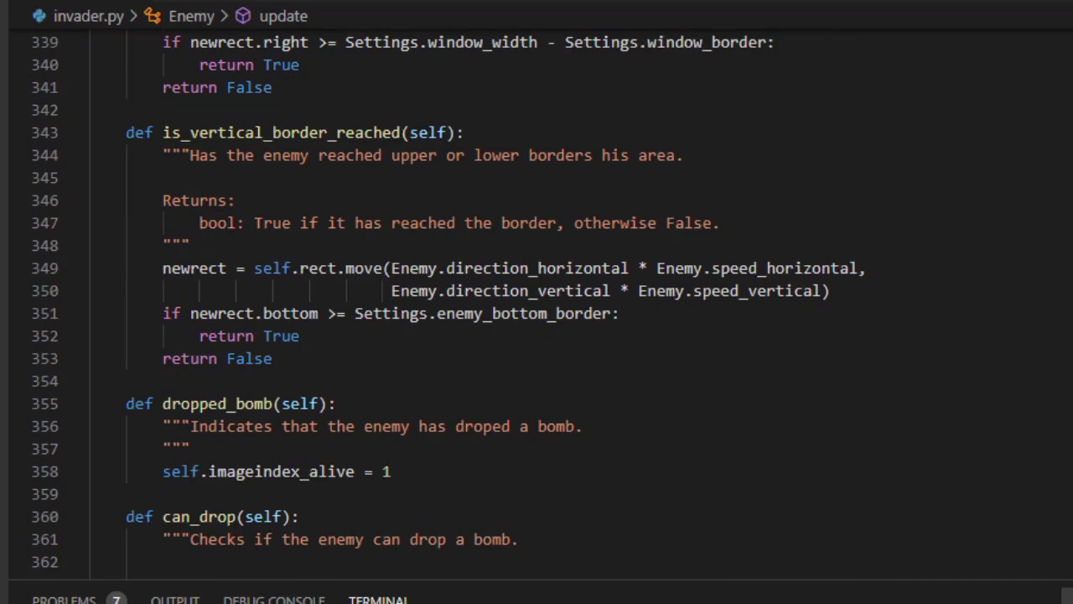
pyautogui.scroll(-3)
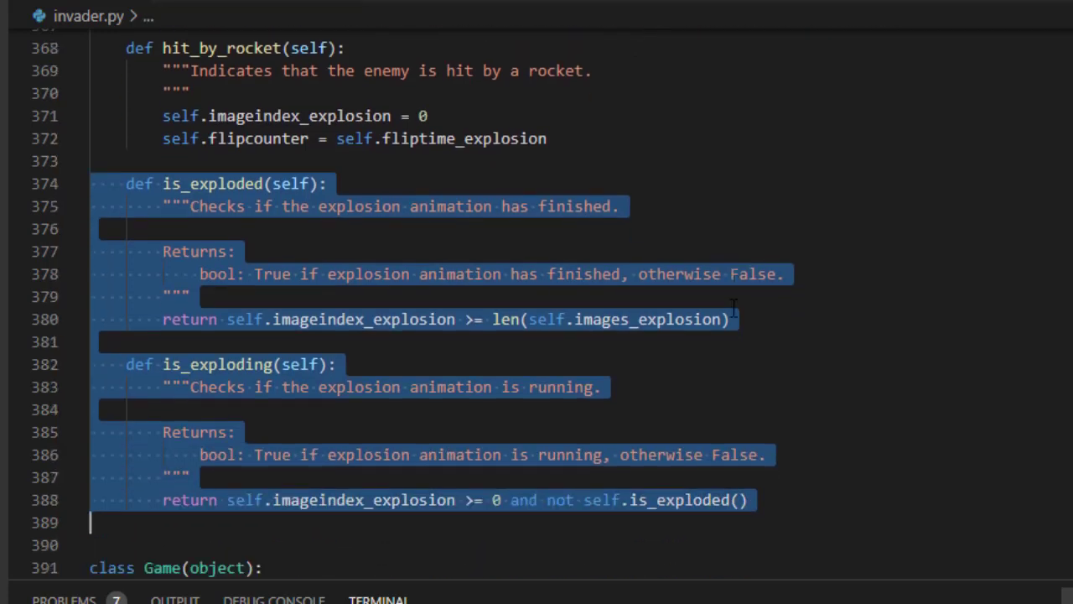
pyautogui.press('Delete')
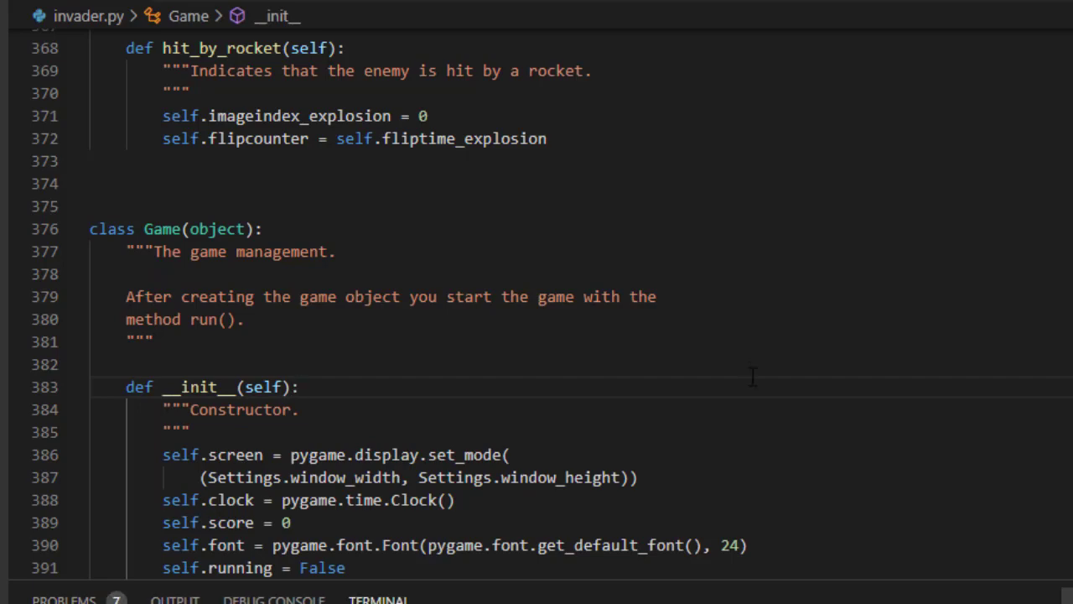
# Make the defender check use pygame.sprite.spritecollide(self.defender, self.all_bombs, True) directly.
pyautogui.scroll(-3)
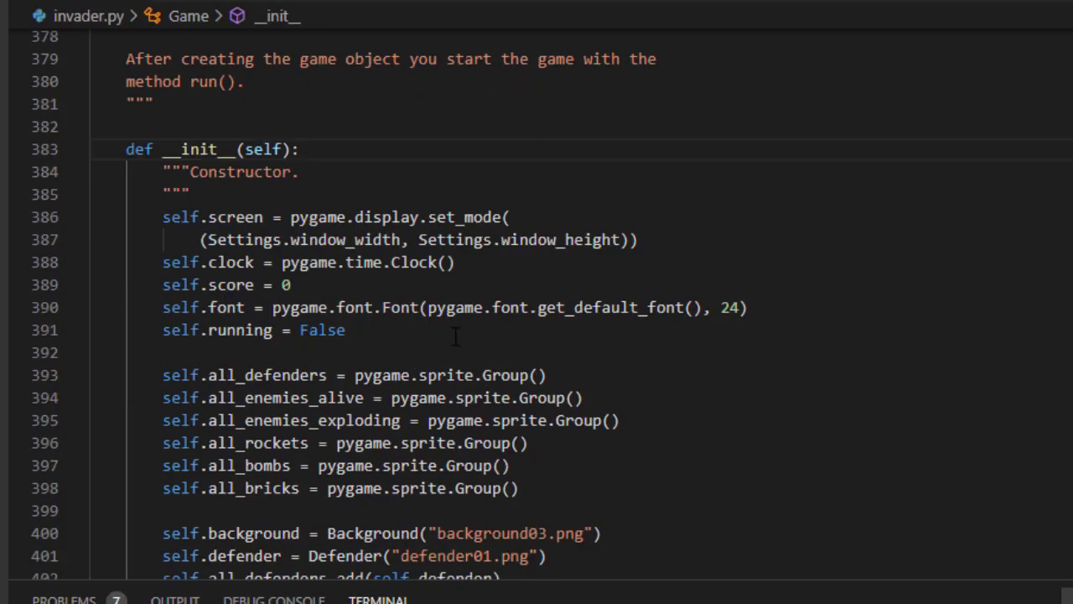
pyautogui.scroll(-3)
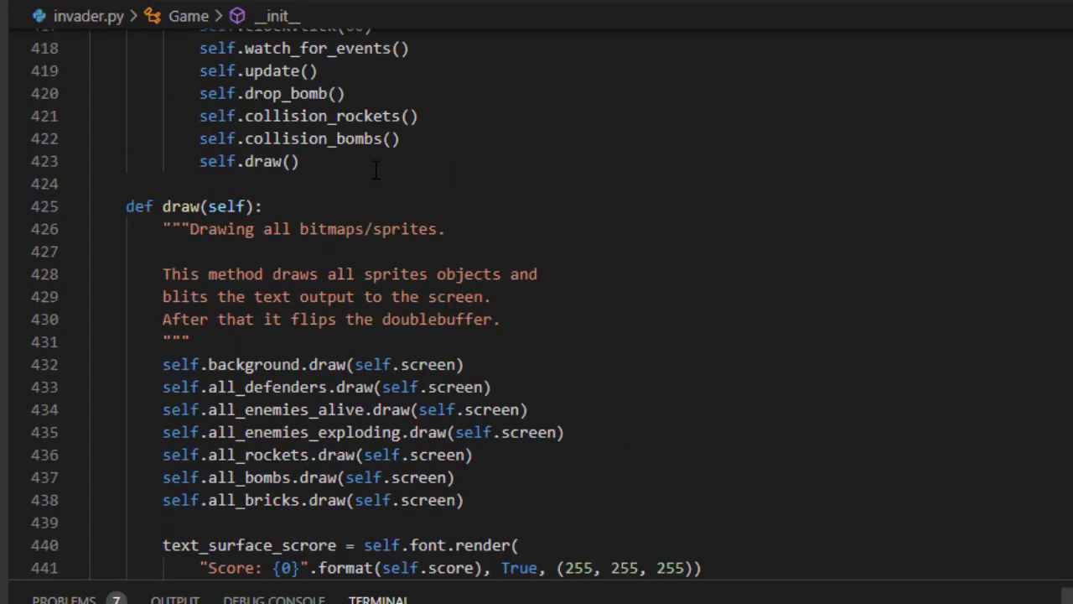
pyautogui.scroll(-3)
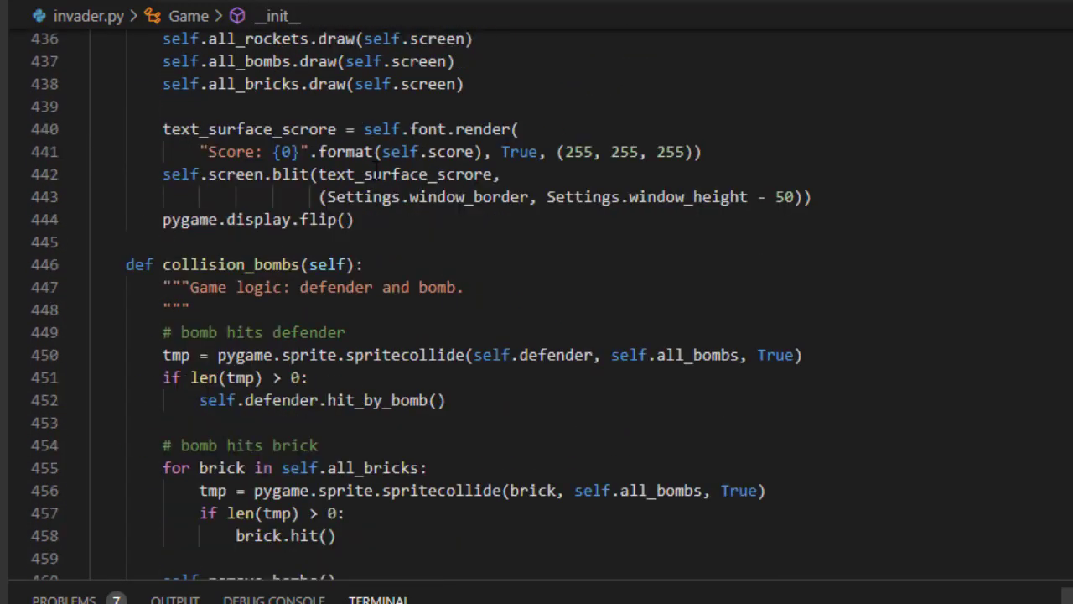
pyautogui.scroll(-3)
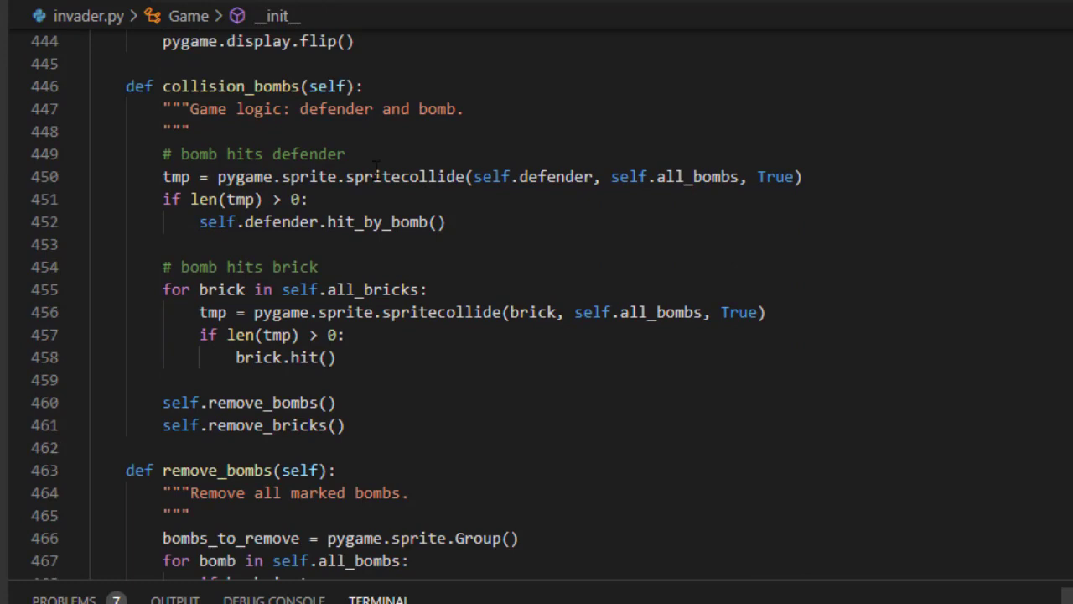
pyautogui.moveTo(245, 176)
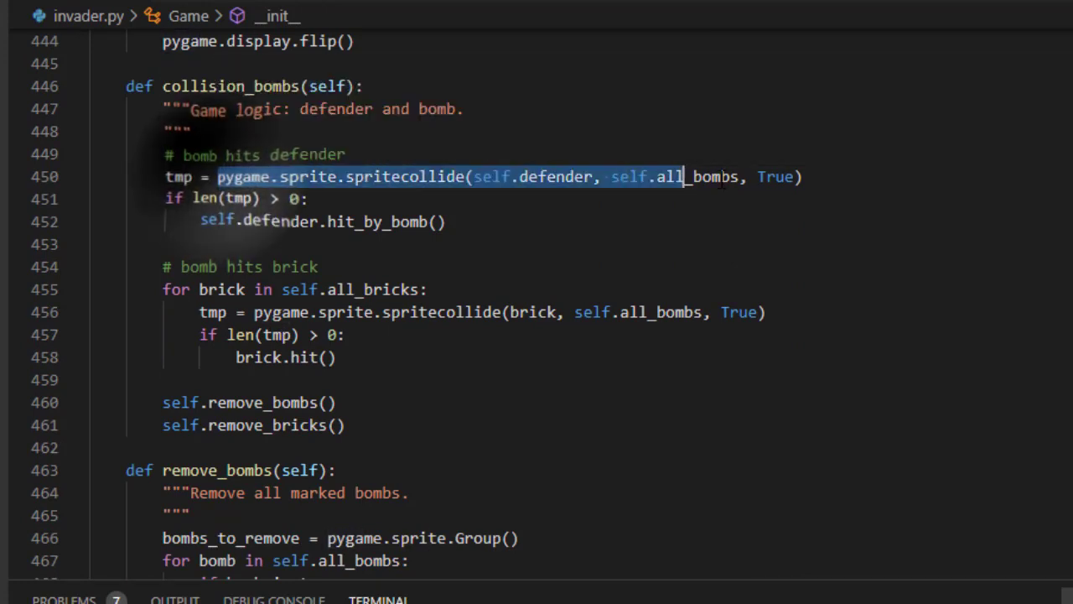
pyautogui.click(804, 177)
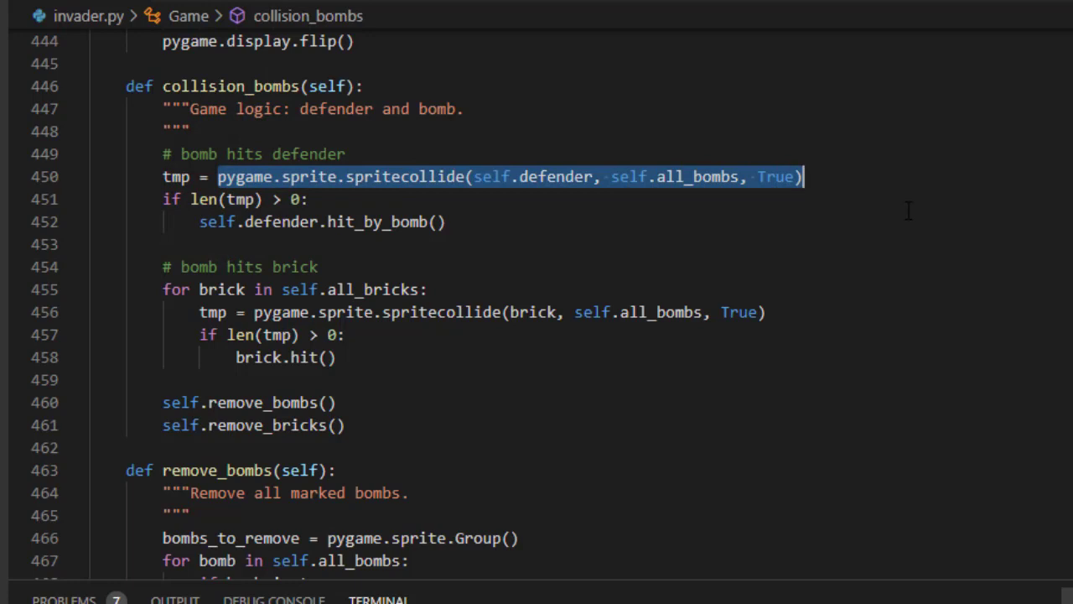
pyautogui.press('Delete')
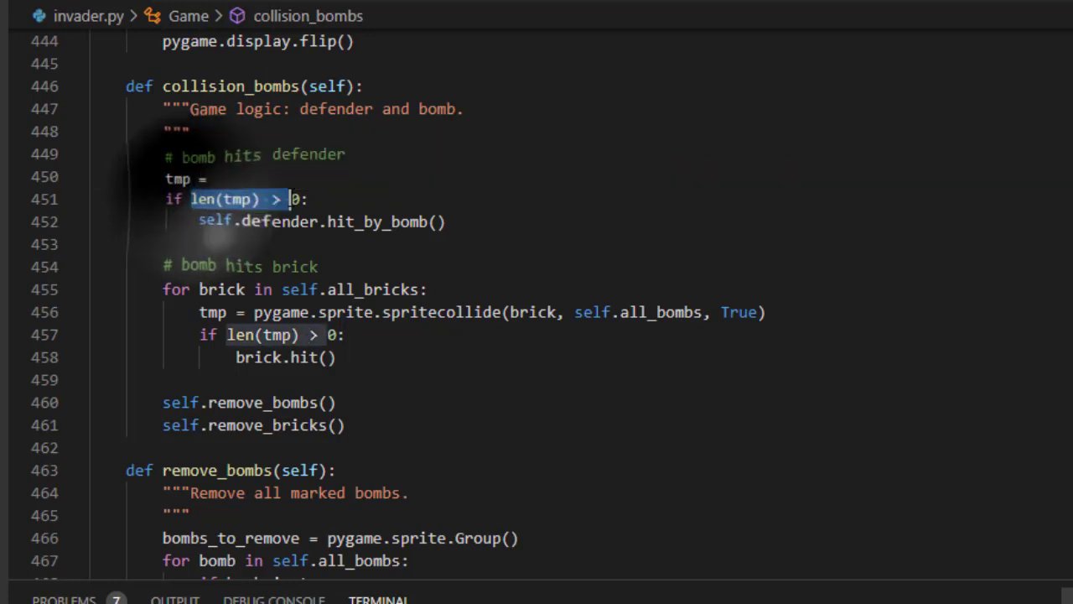
pyautogui.write('pygame.sprite.spritecollide(self.defender, self.all_bombs, True)')
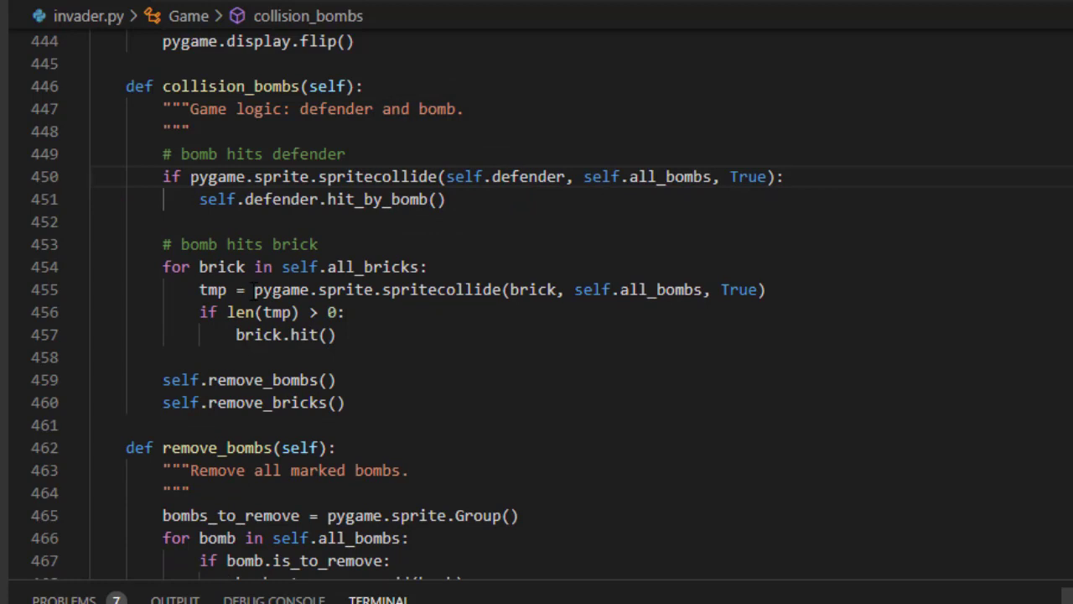
# Replace 'len(tmp) > 0' with pygame.sprite.spritecollide(brick, self.all_bombs, True) in the brick check.
pyautogui.moveTo(230, 289); pyautogui.dragTo(683, 289)
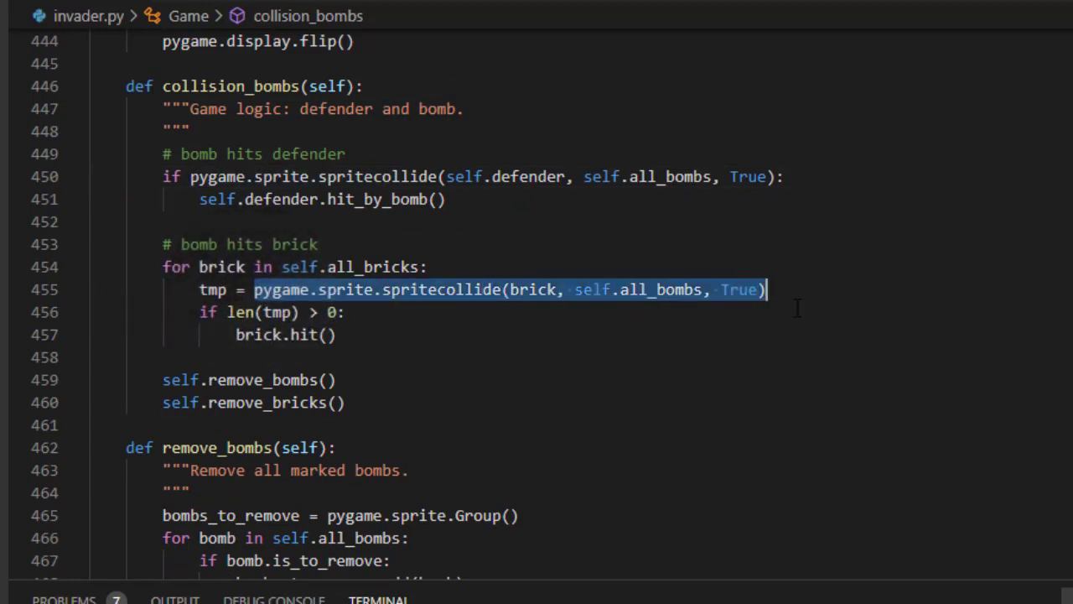
pyautogui.press('Delete')
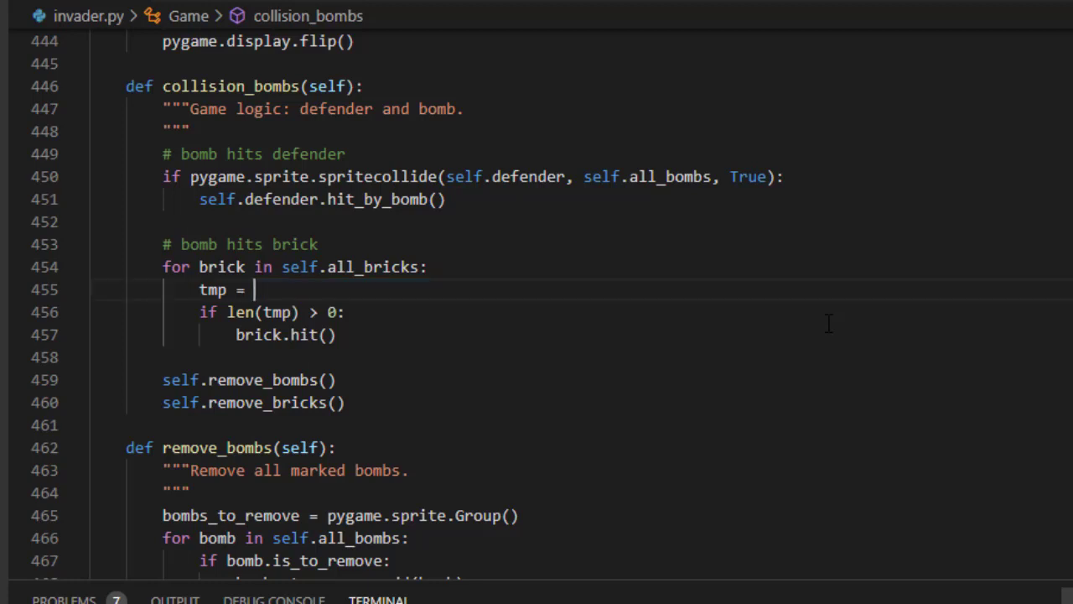
pyautogui.moveTo(227, 312); pyautogui.dragTo(325, 312)
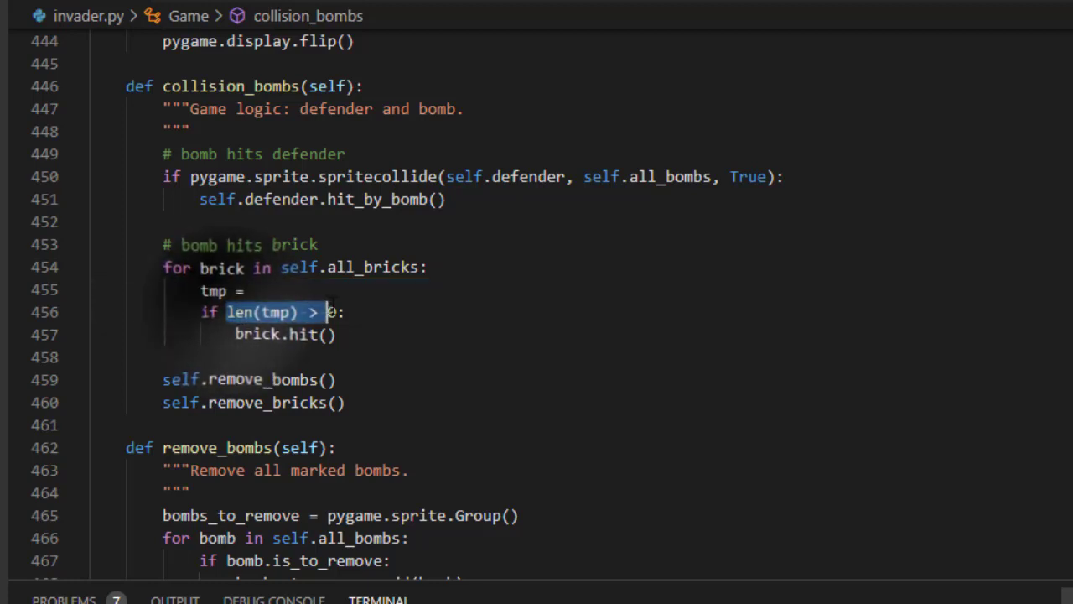
pyautogui.write('pygame.sprite.spritecollide(brick, self.all_bombs, True)')
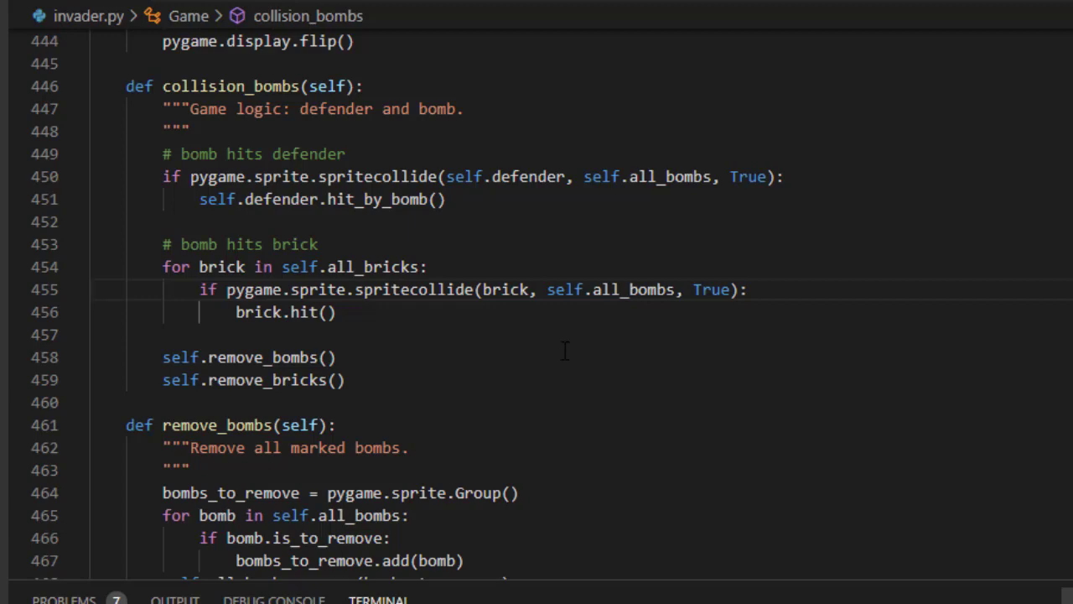
# Delete the remove_bombs and remove_bricks methods and their calls after collision_bombs.
pyautogui.scroll(-3)
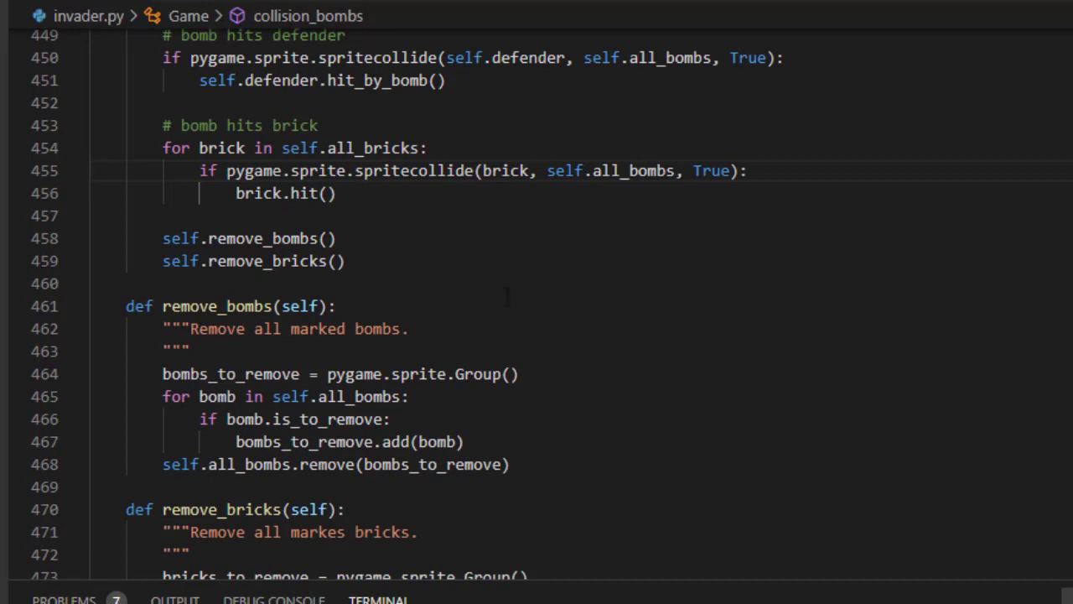
pyautogui.click(323, 238)
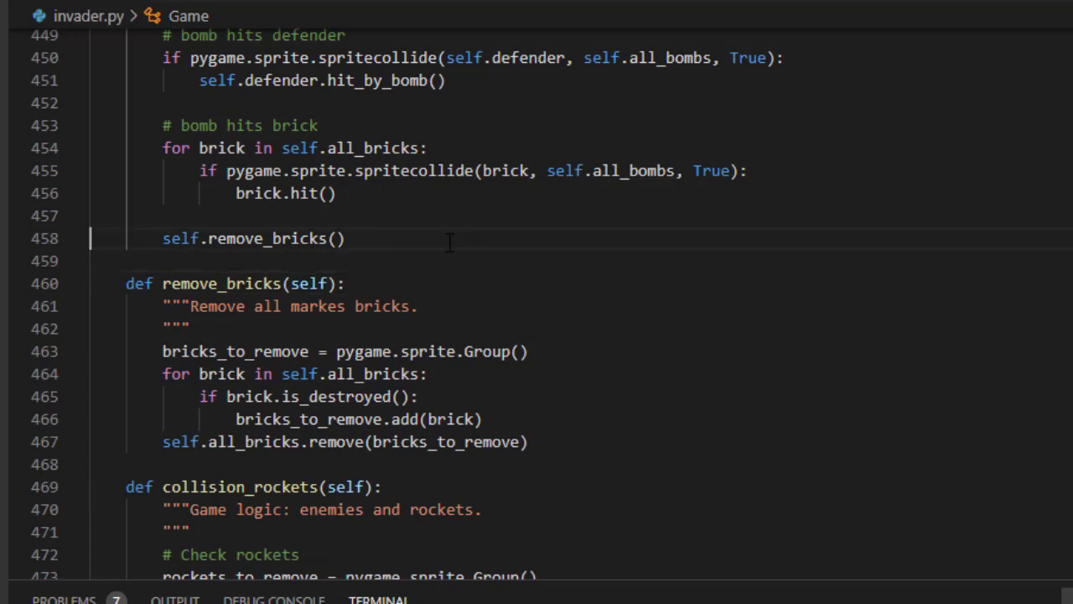
pyautogui.tripleClick(251, 238)
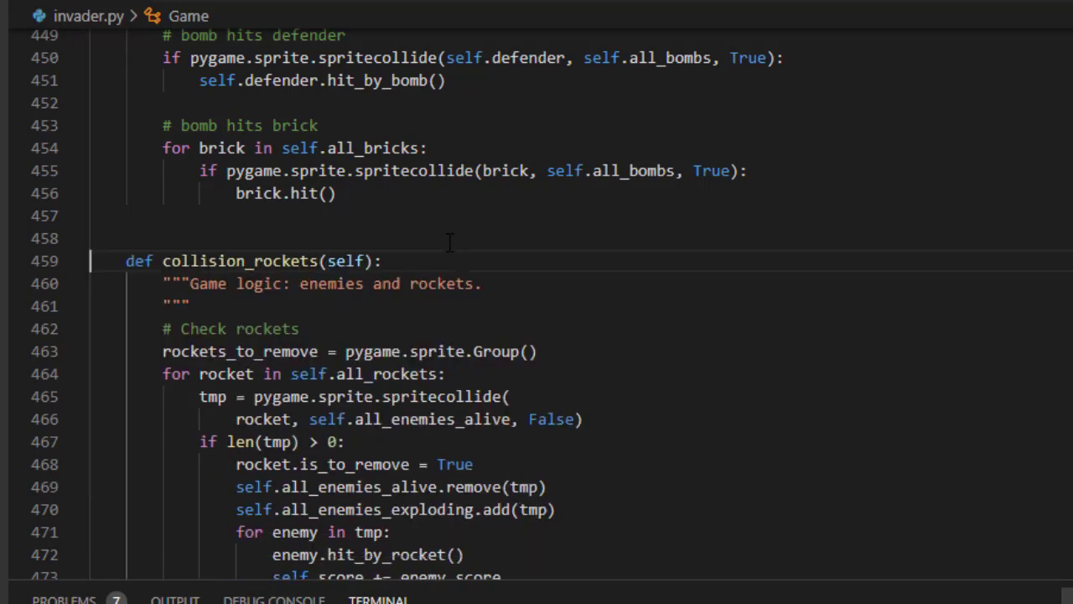
# Replace the is_to_remove flag with rocket.kill() and remove the rockets_to_remove loop.
pyautogui.scroll(-3)
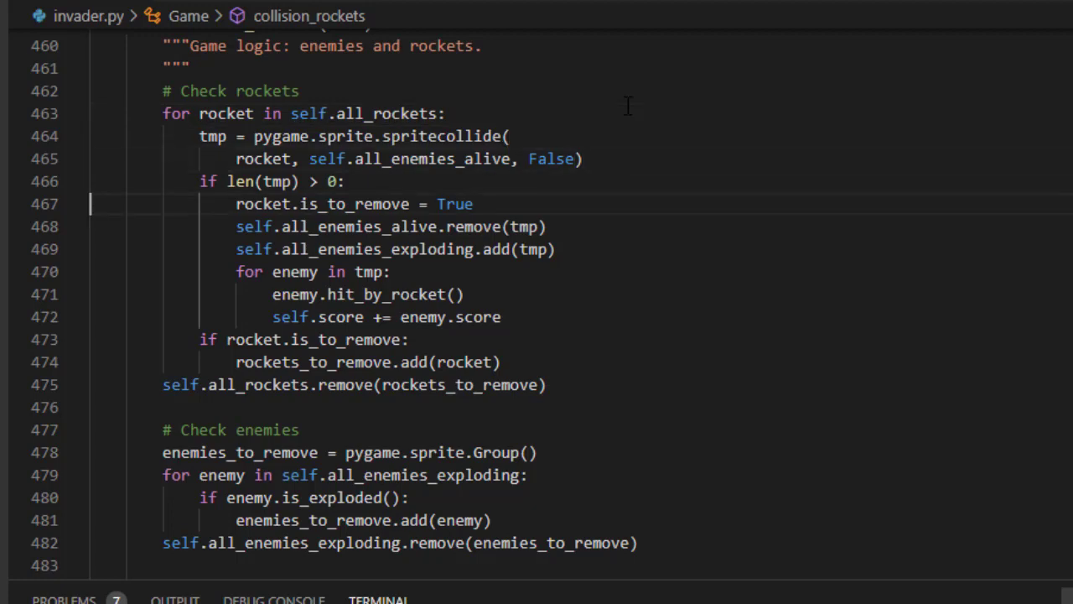
pyautogui.doubleClick(457, 204)
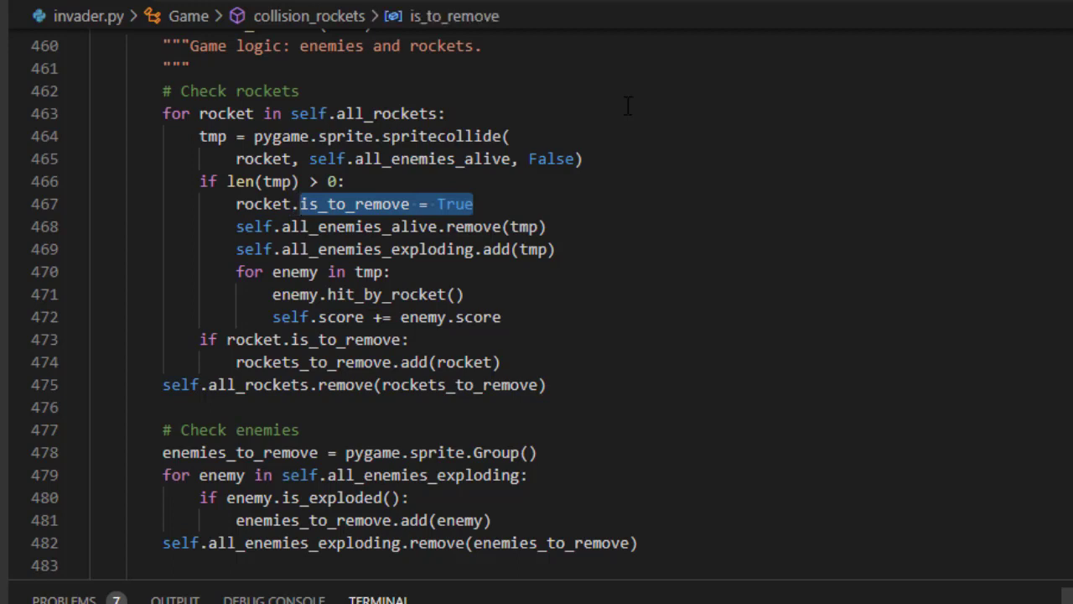
pyautogui.write('kill(')
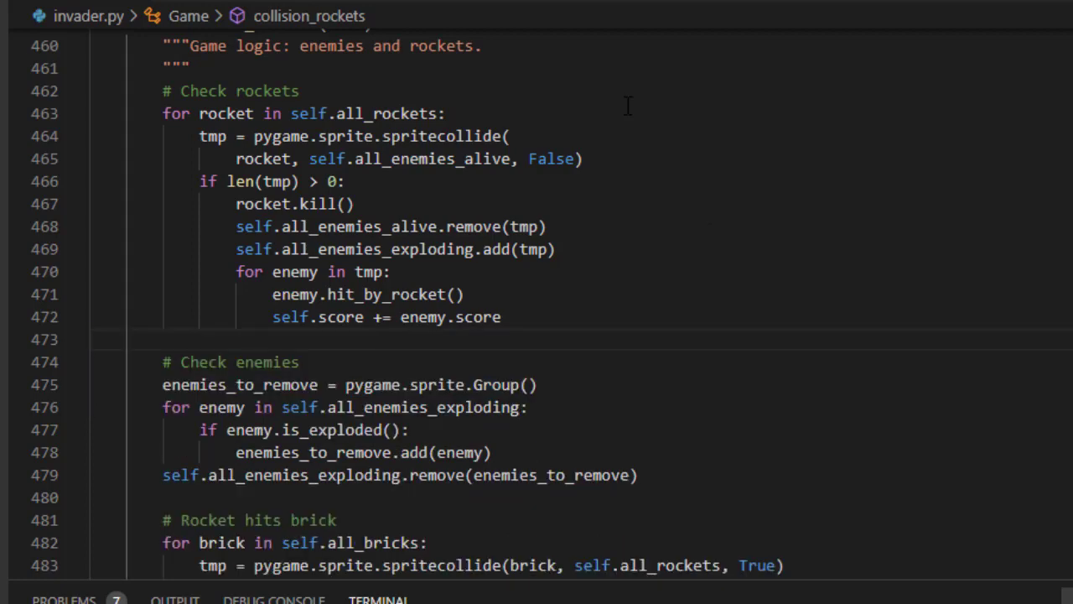
pyautogui.scroll(-3)
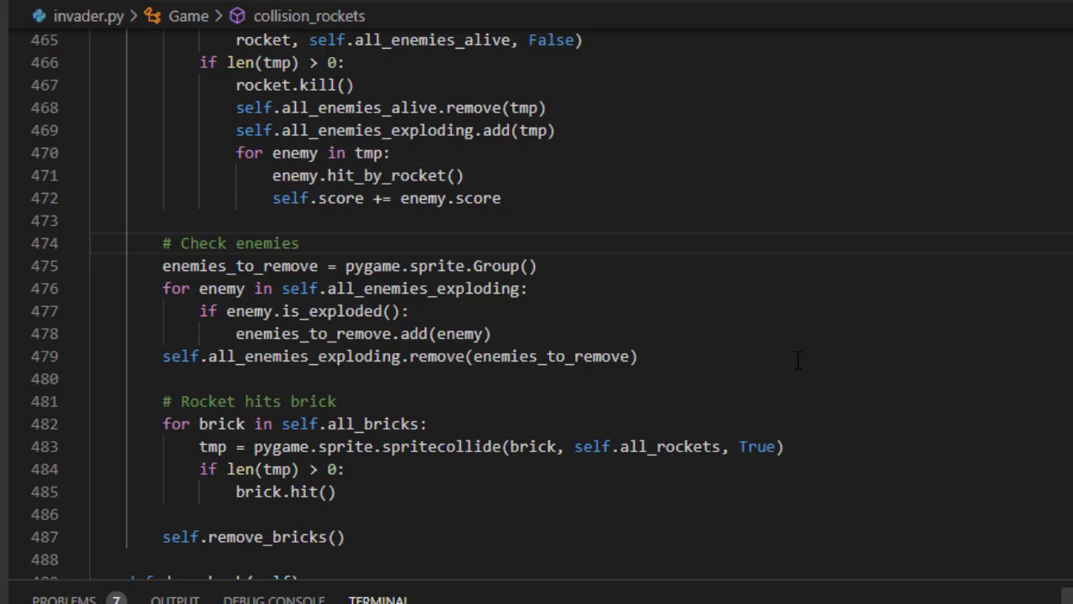
# Delete the Check enemies block and the leftover tmp assignment line in collision_rockets.
pyautogui.moveTo(163, 243); pyautogui.dragTo(637, 356)
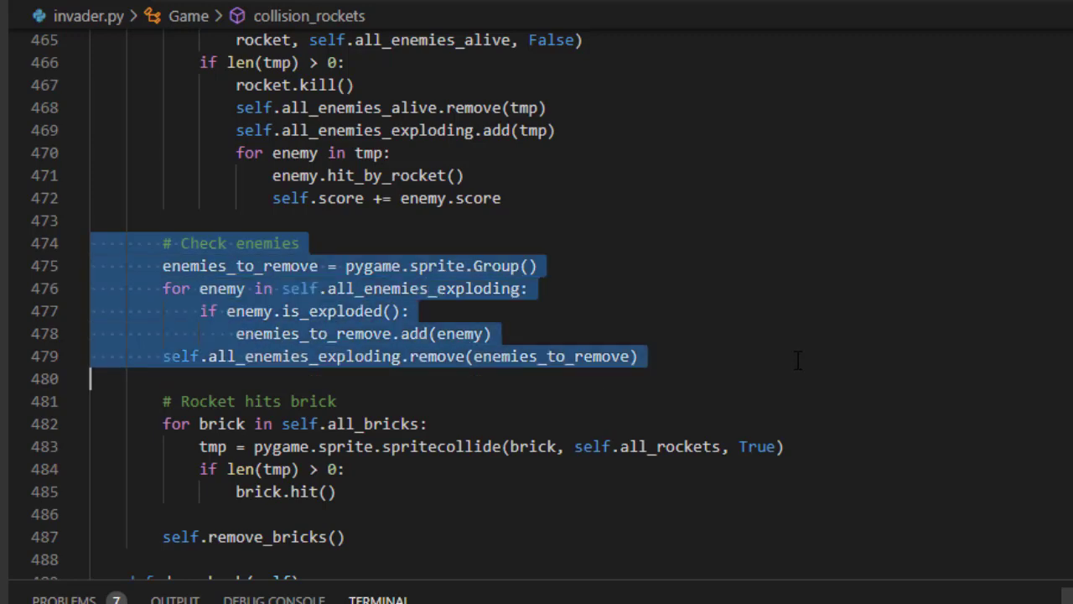
pyautogui.press('Delete')
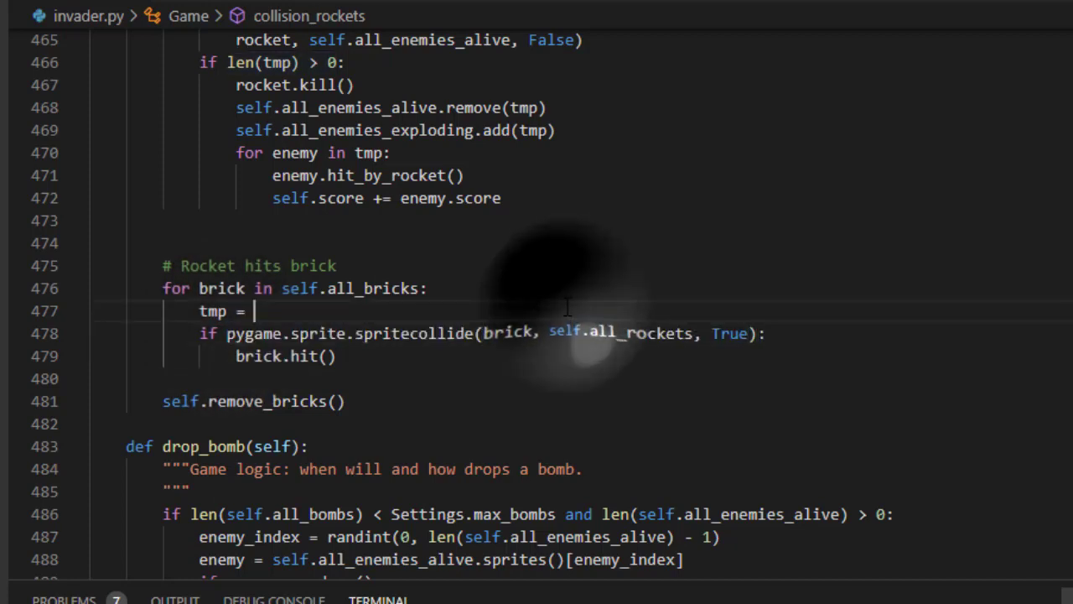
pyautogui.press('Backspace')
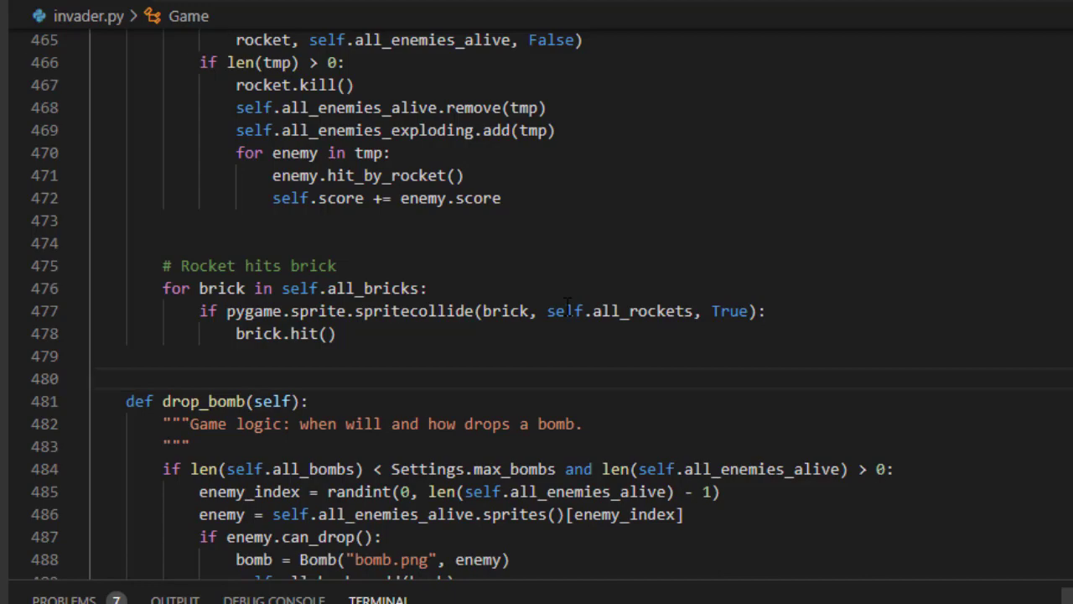
# Scroll through update, watch_for_events and init_bricks to the end of invader.py.
pyautogui.scroll(-3)
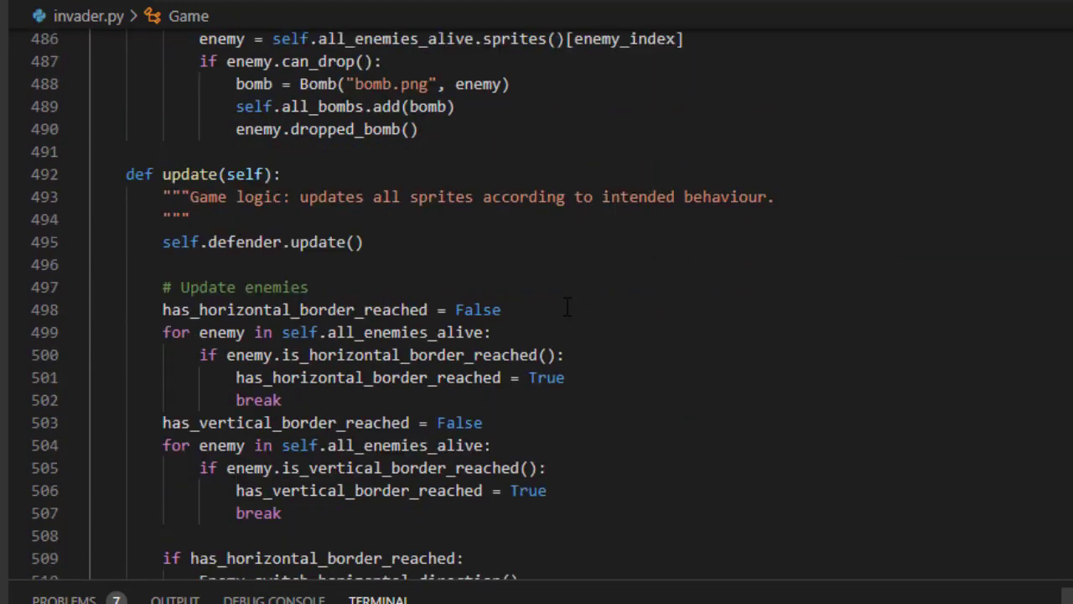
pyautogui.scroll(-3)
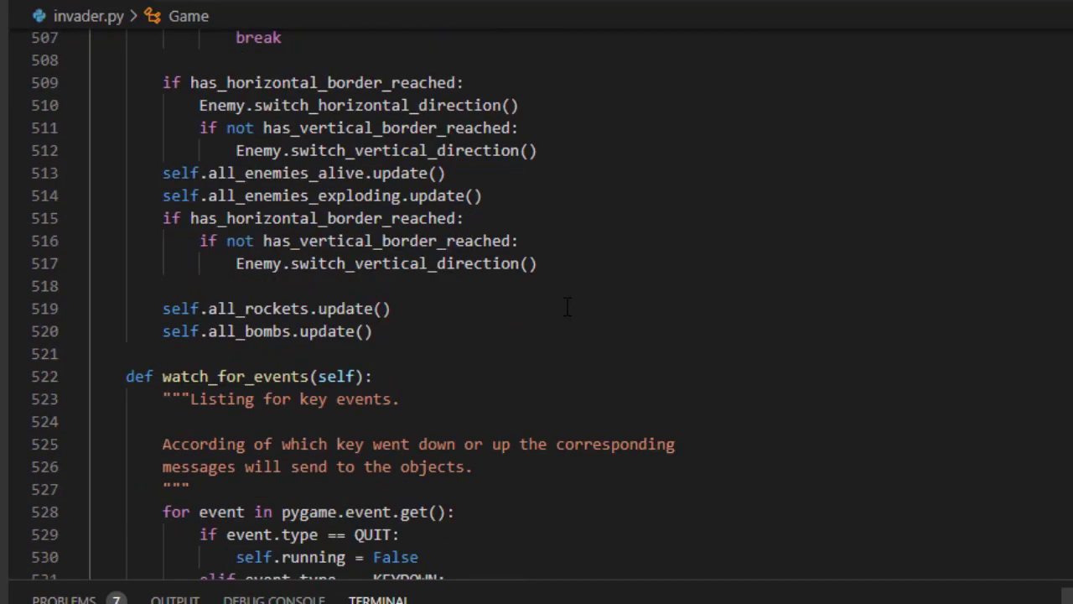
pyautogui.scroll(-3)
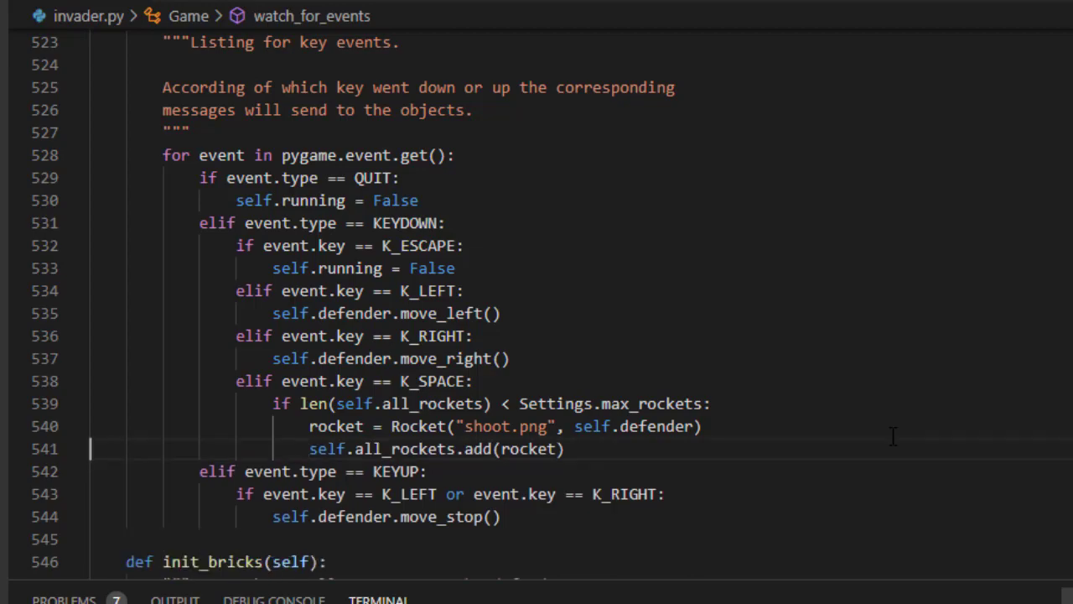
pyautogui.scroll(-3)
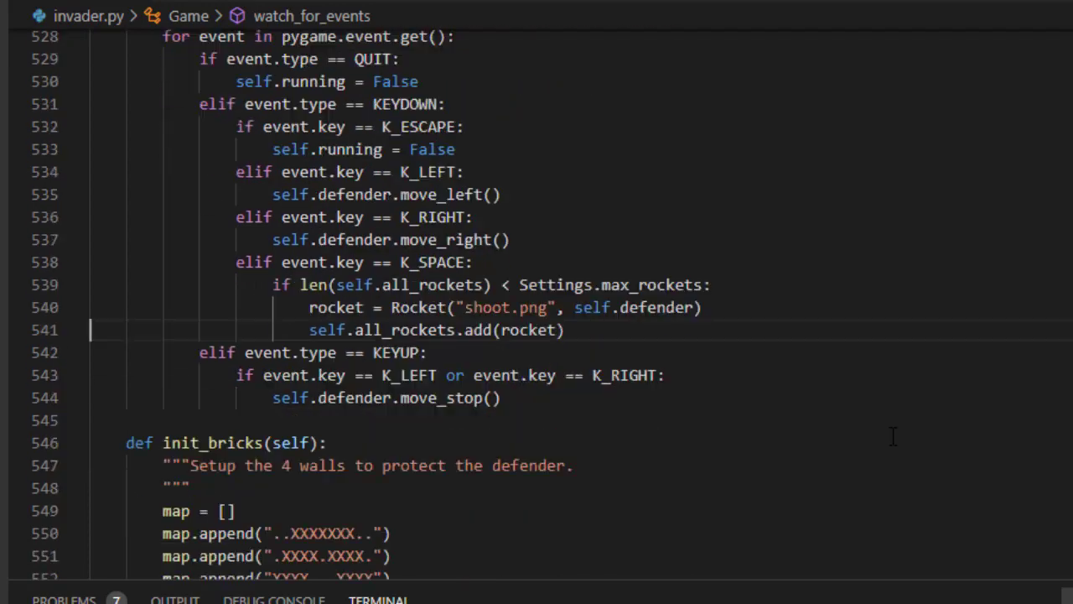
pyautogui.scroll(-3)
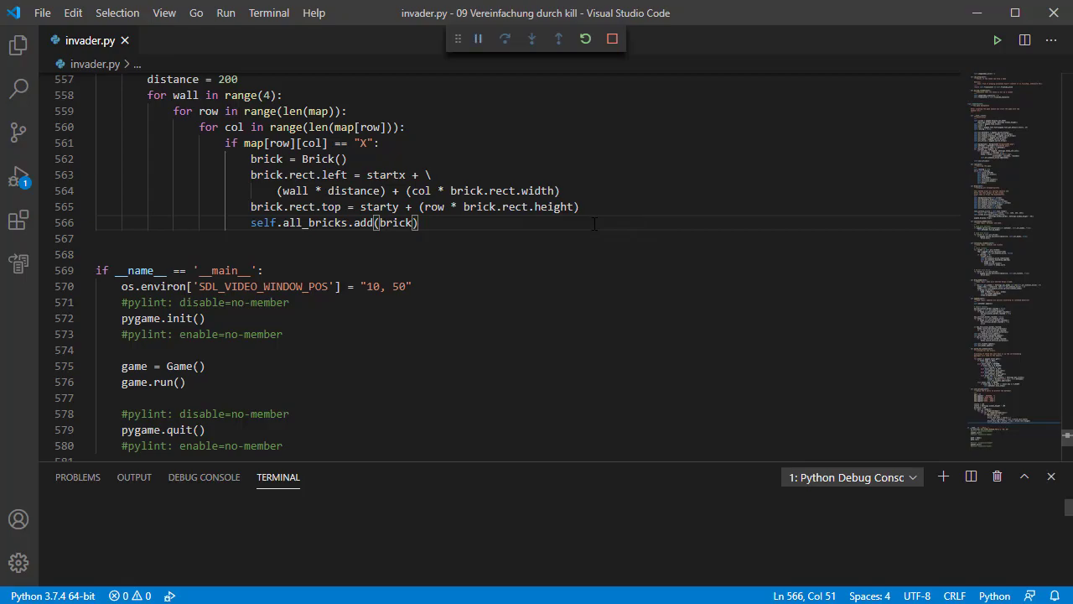
# Play the invaders game, then restart the debug session into a fresh round.
pyautogui.click(997, 40)
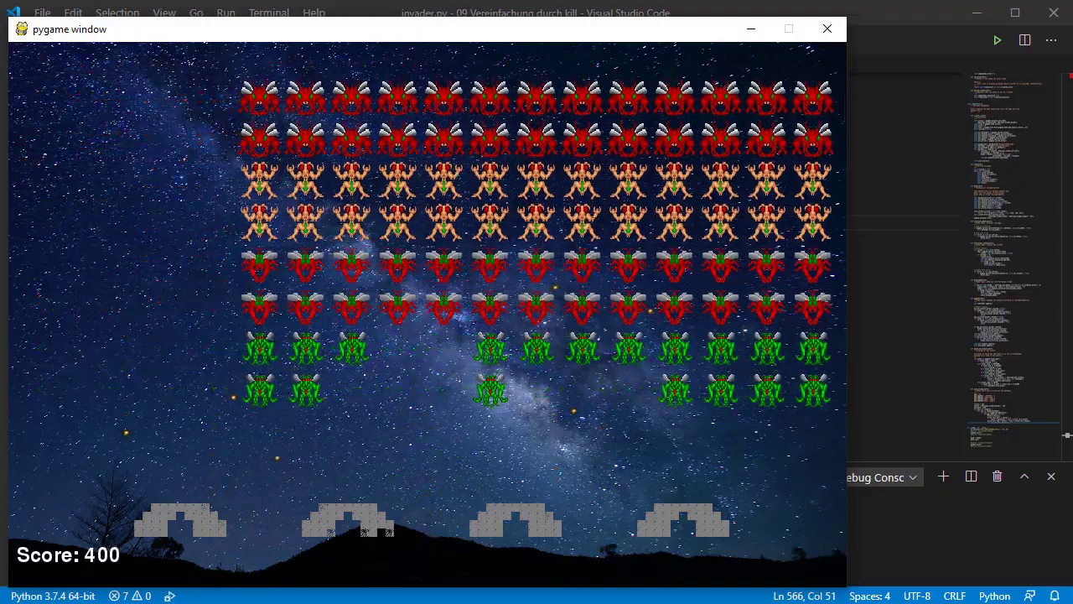
pyautogui.click(827, 27)
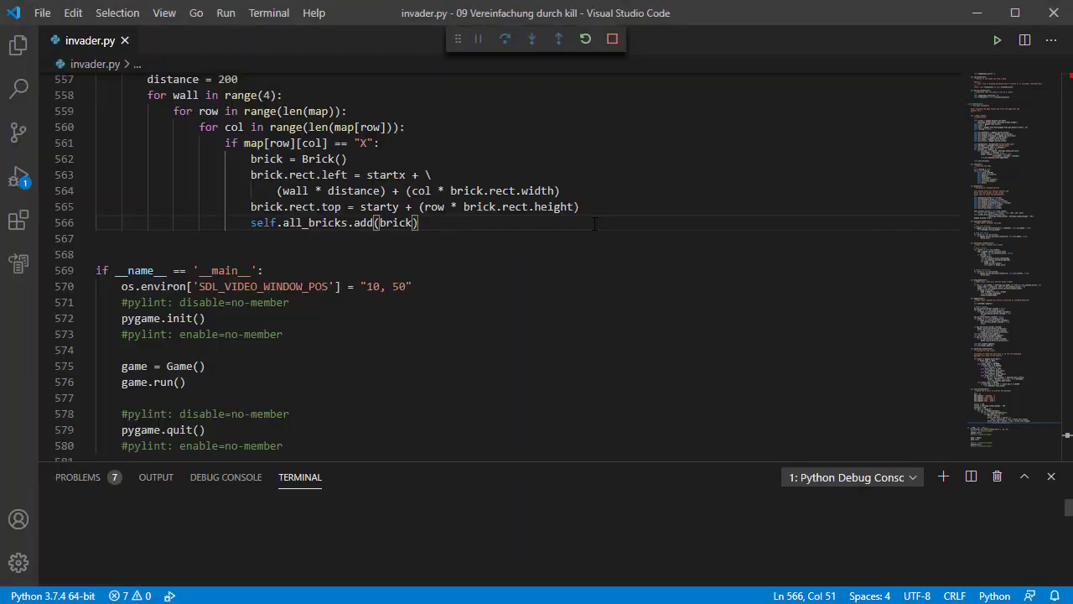
pyautogui.click(997, 39)
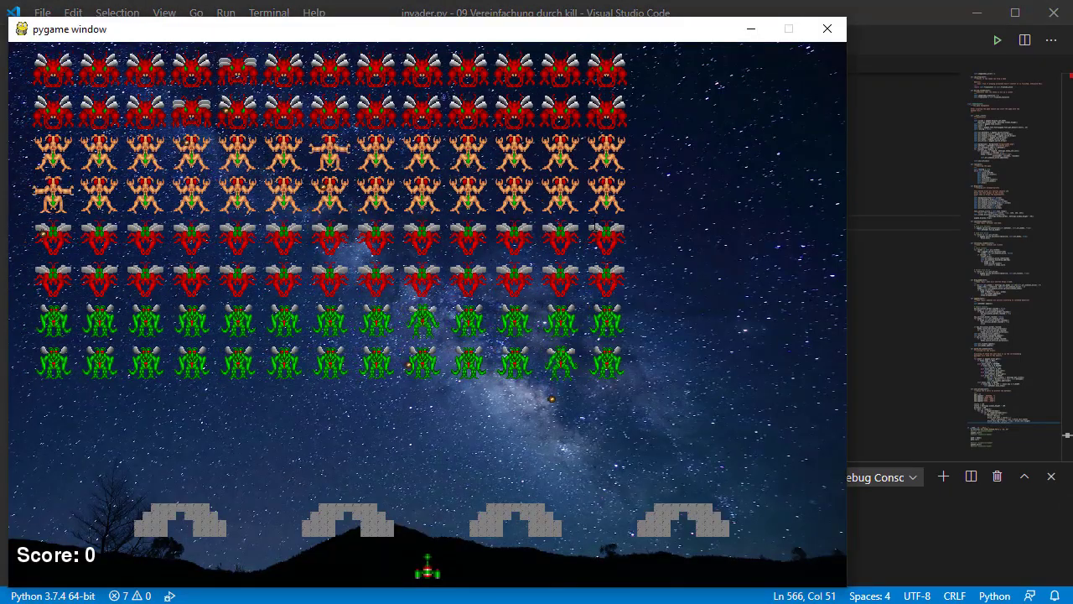